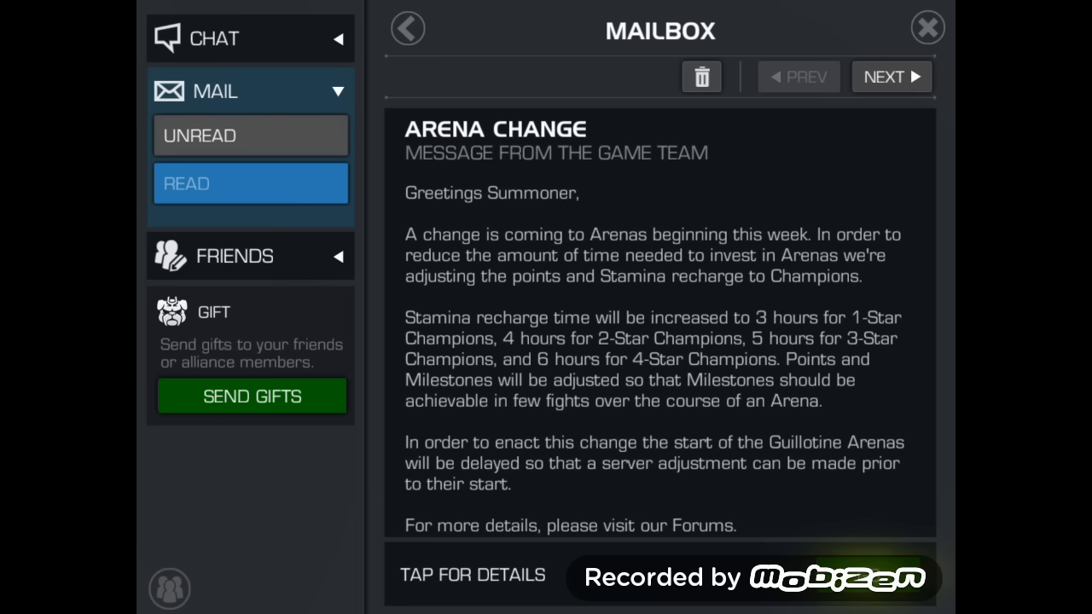
Step: Scroll the Stamina Changes post to the per-rarity recharge times and old 2-star points table
scroll("up", 3)
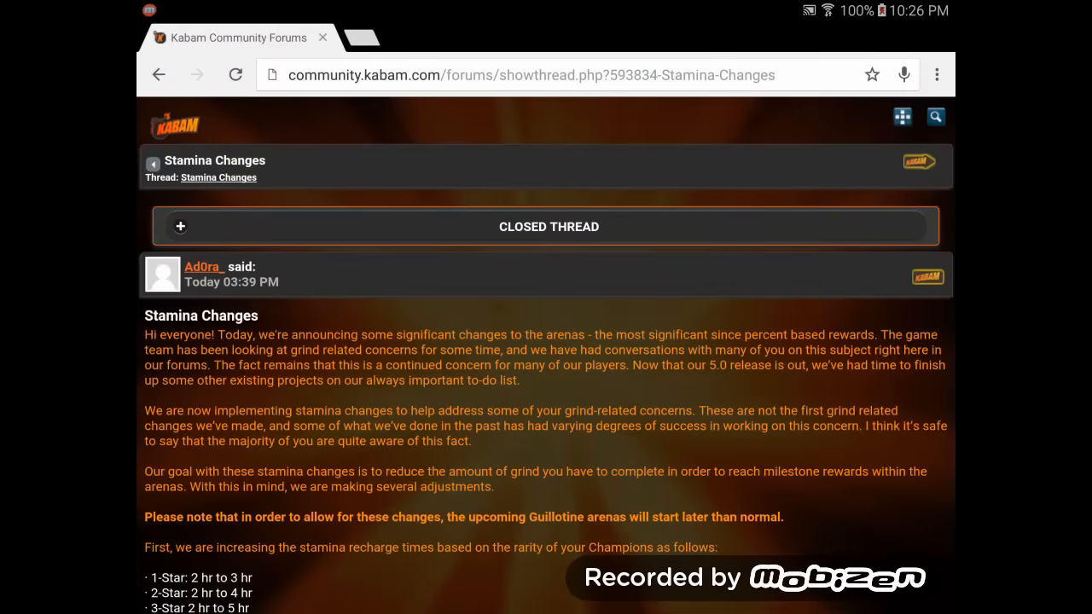
scroll("down", 3)
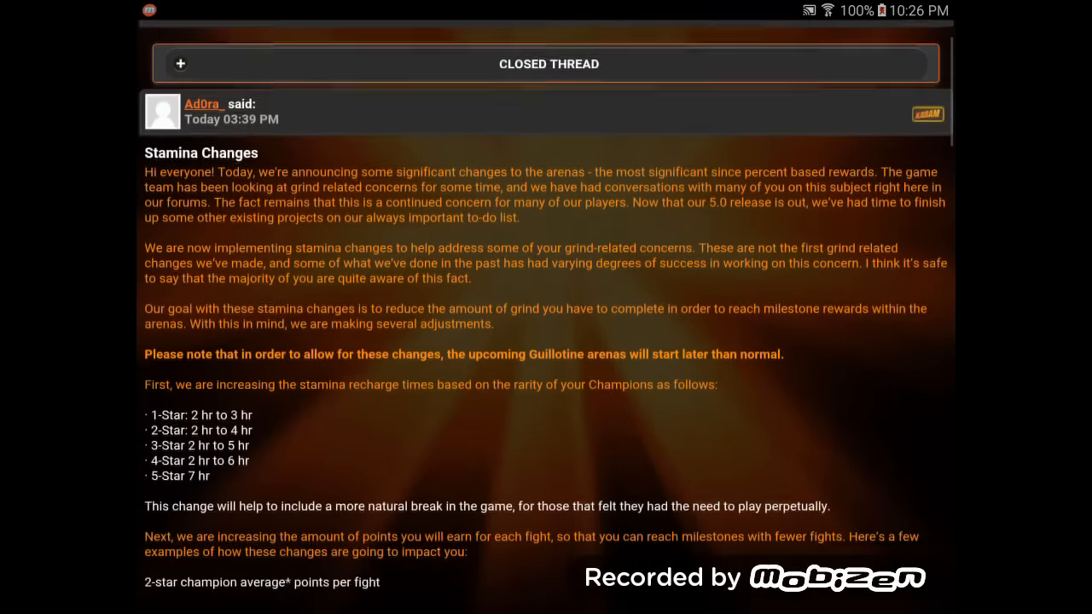
scroll("down", 3)
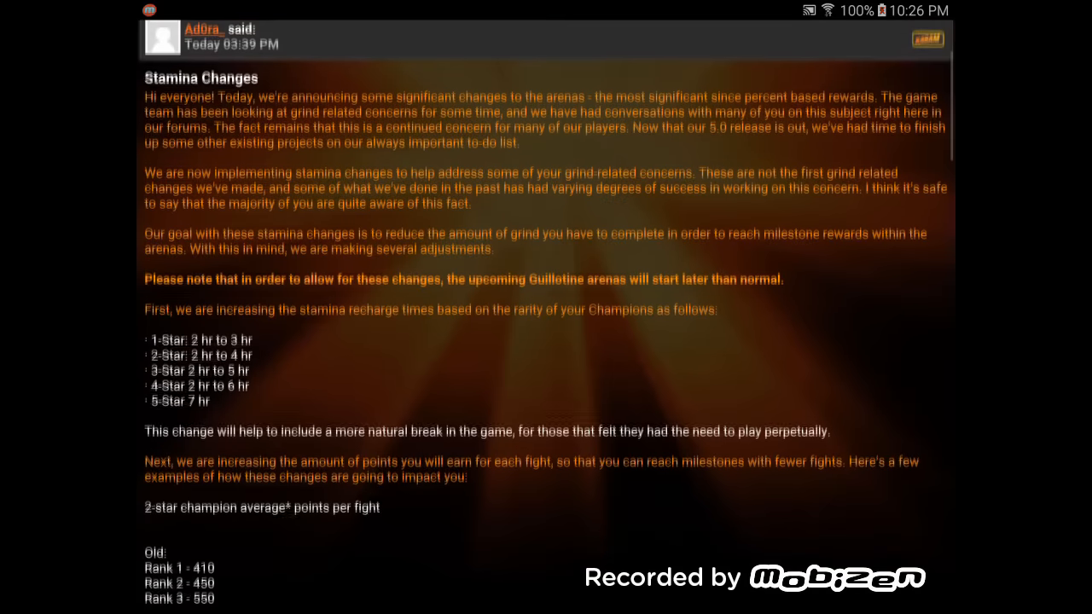
scroll("up", 3)
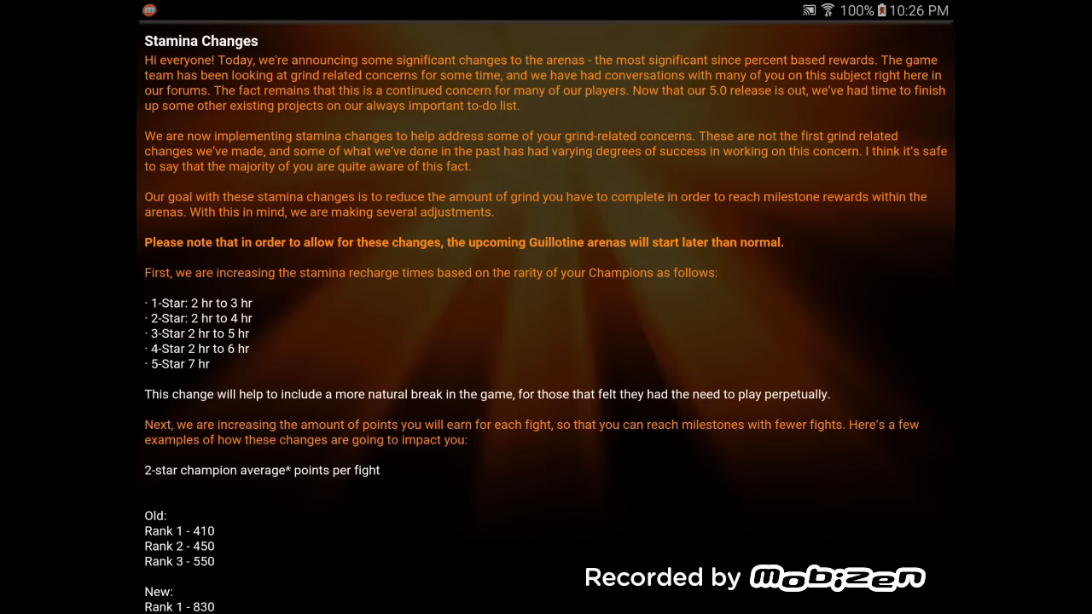
scroll("down", 3)
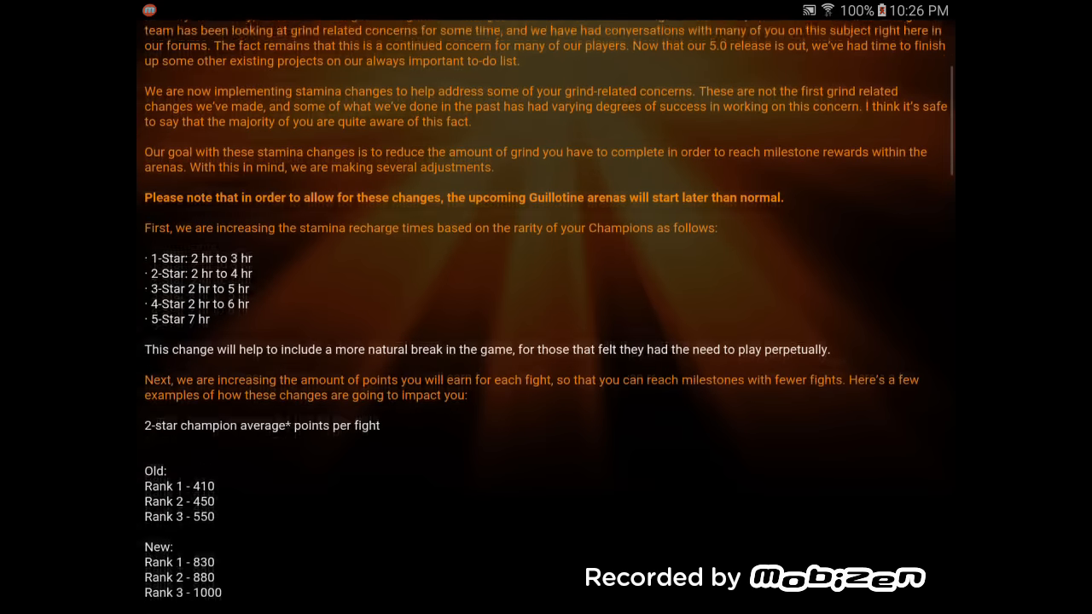
scroll("down", 3)
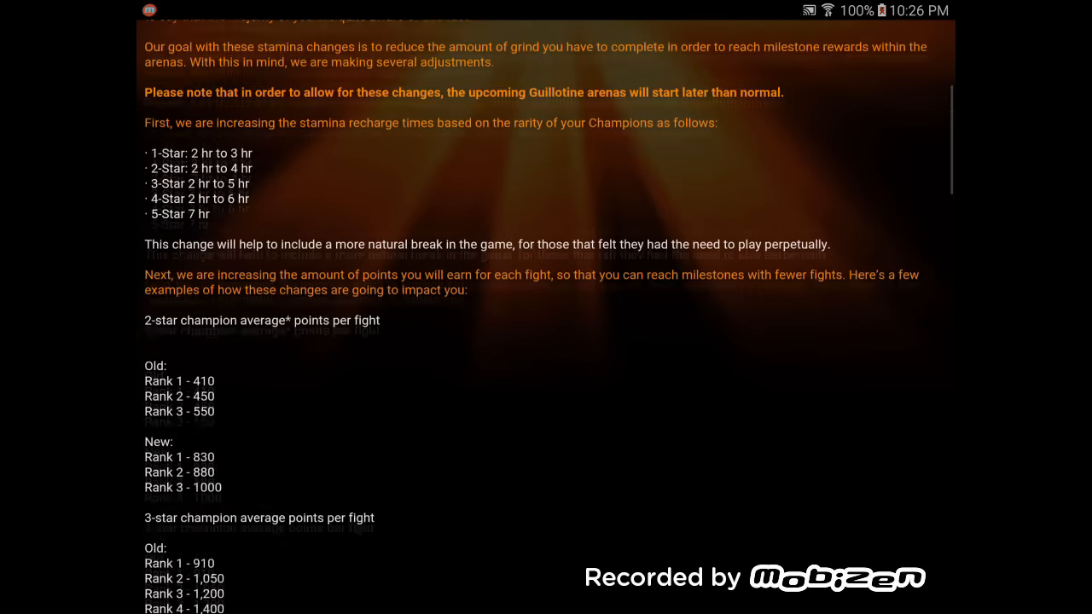
scroll("up", 3)
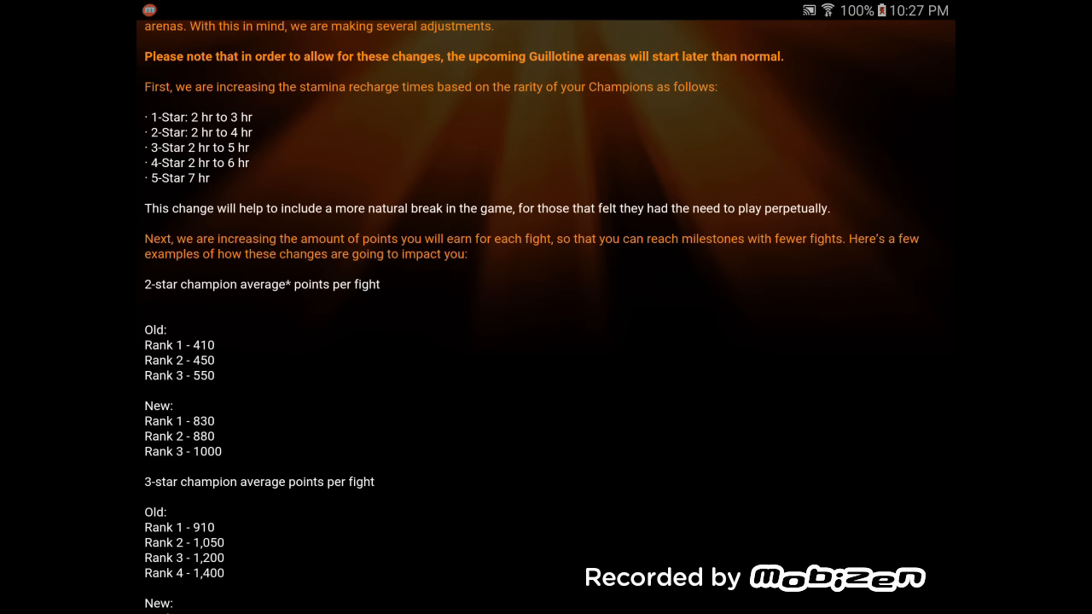
scroll("down", 3)
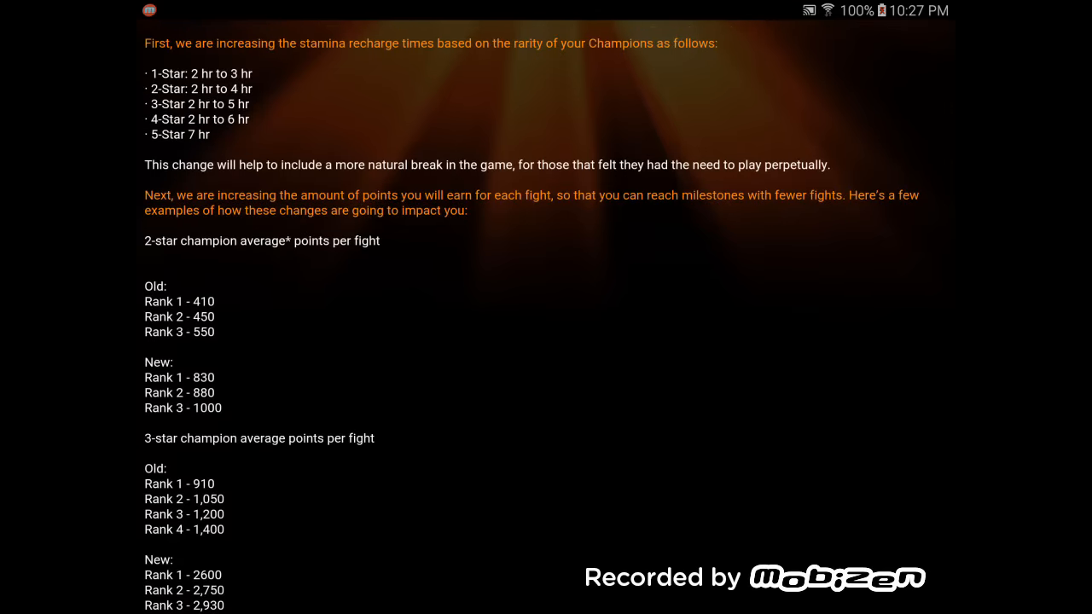
scroll("down", 3)
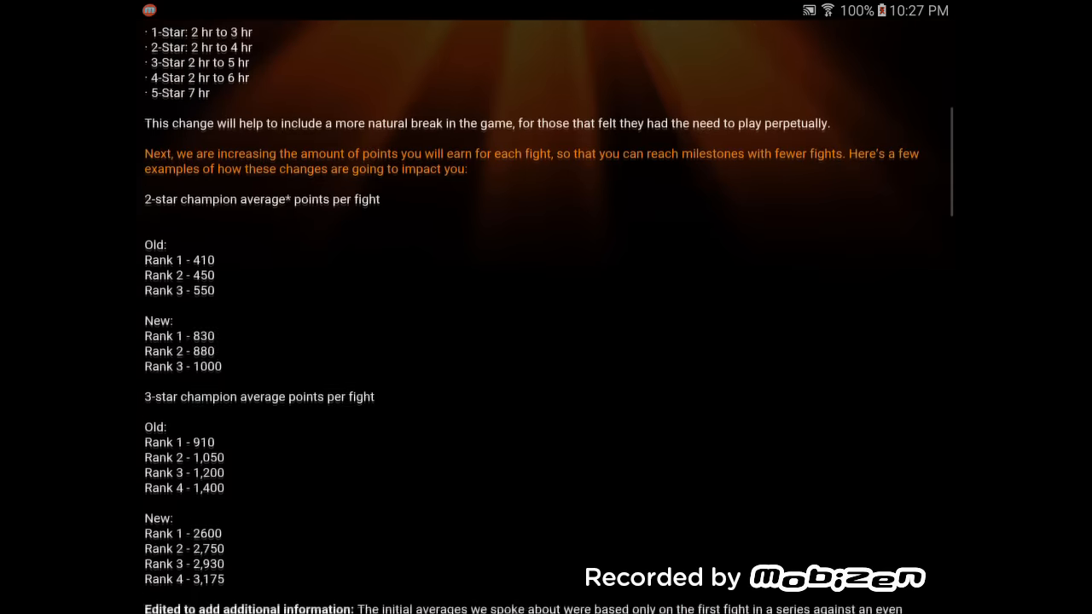
scroll("down", 3)
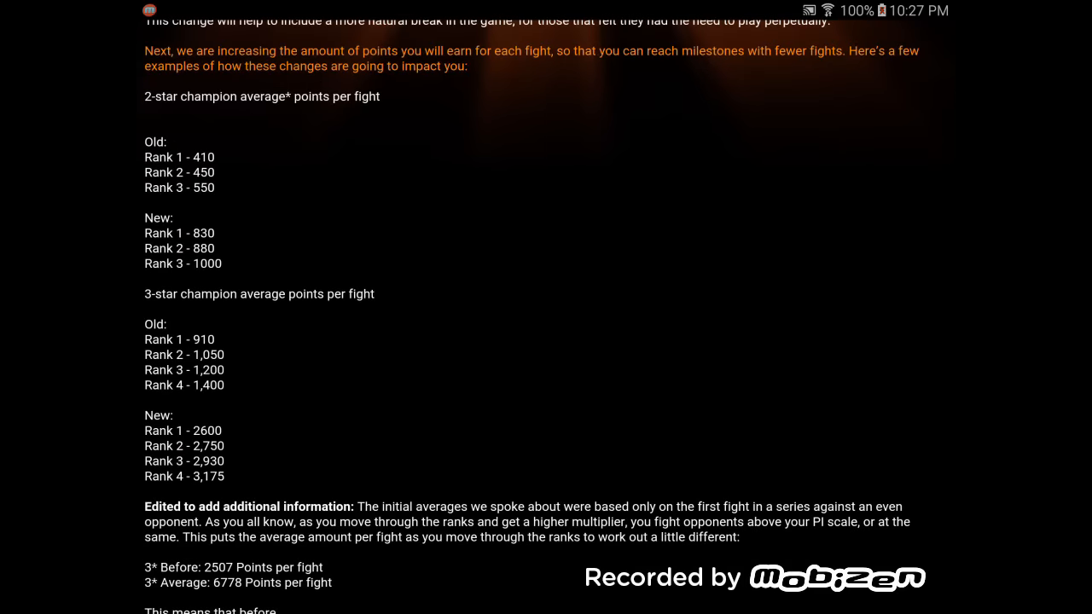
scroll("down", 3)
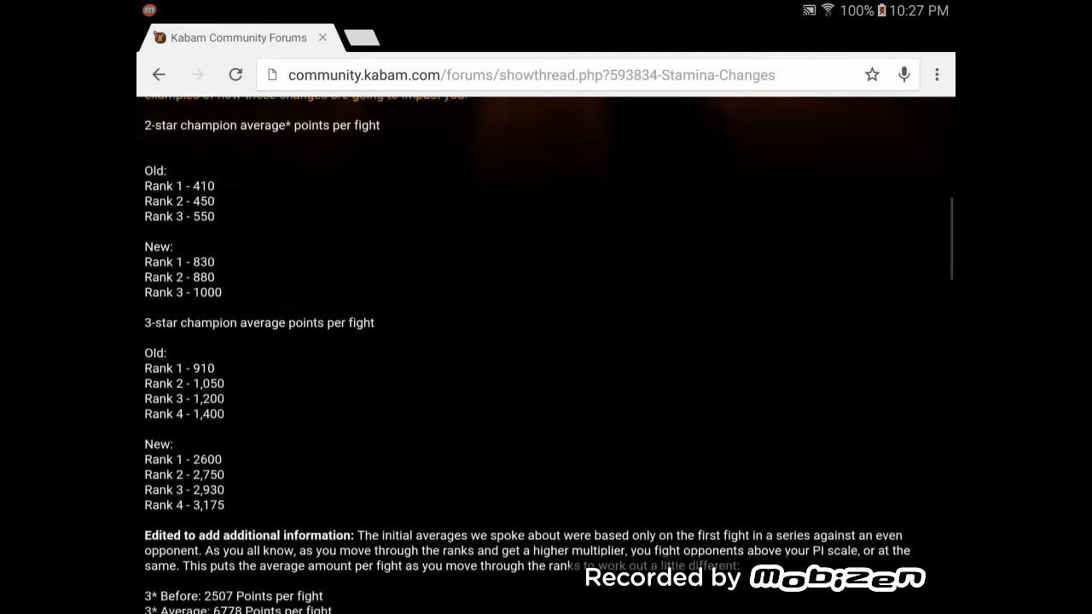
scroll("up", 3)
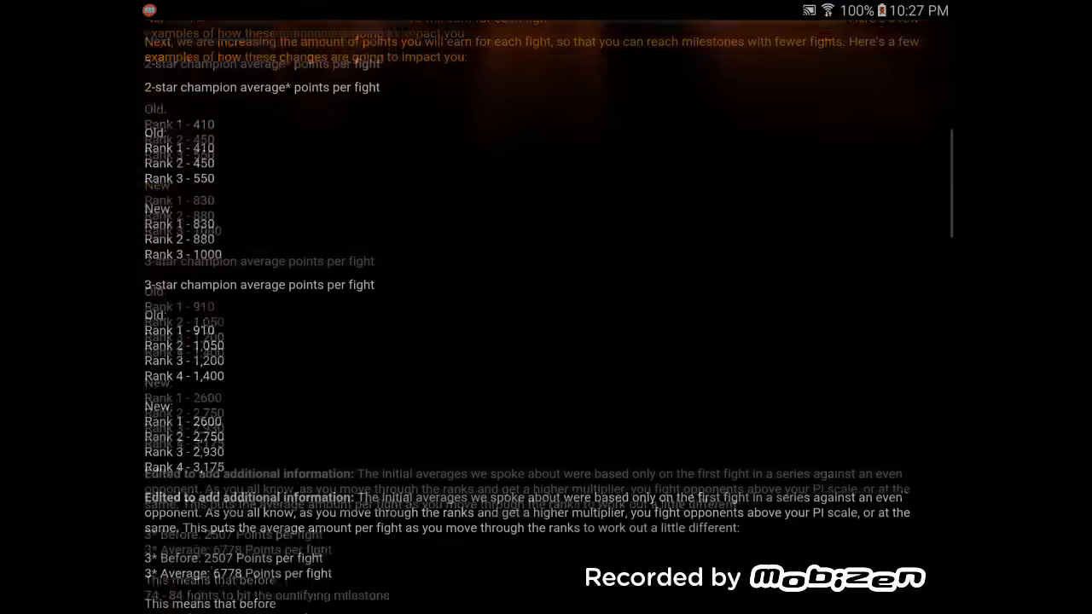
scroll("down", 3)
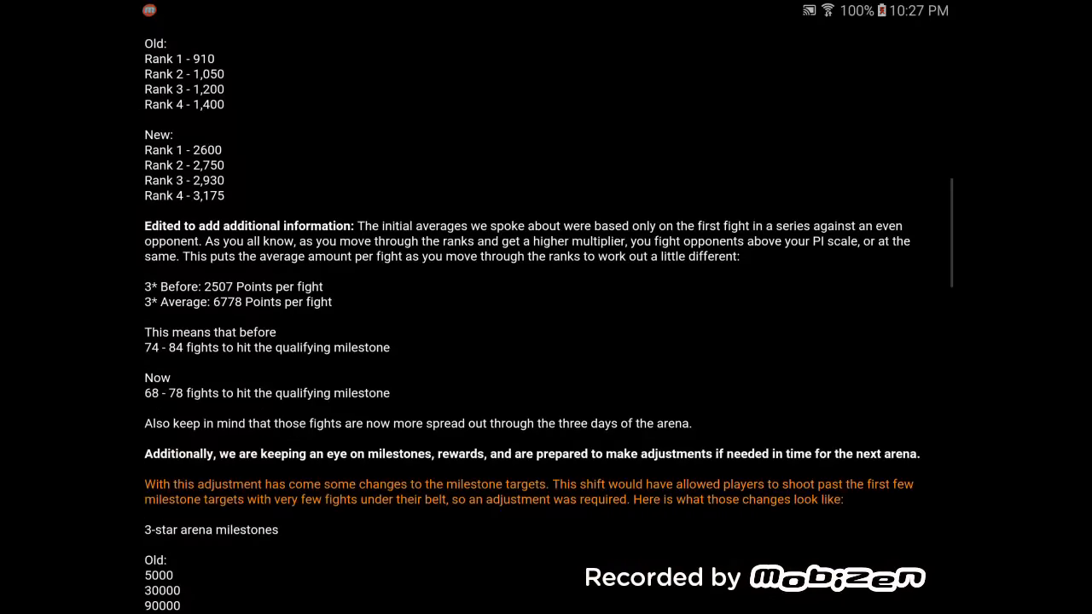
scroll("up", 3)
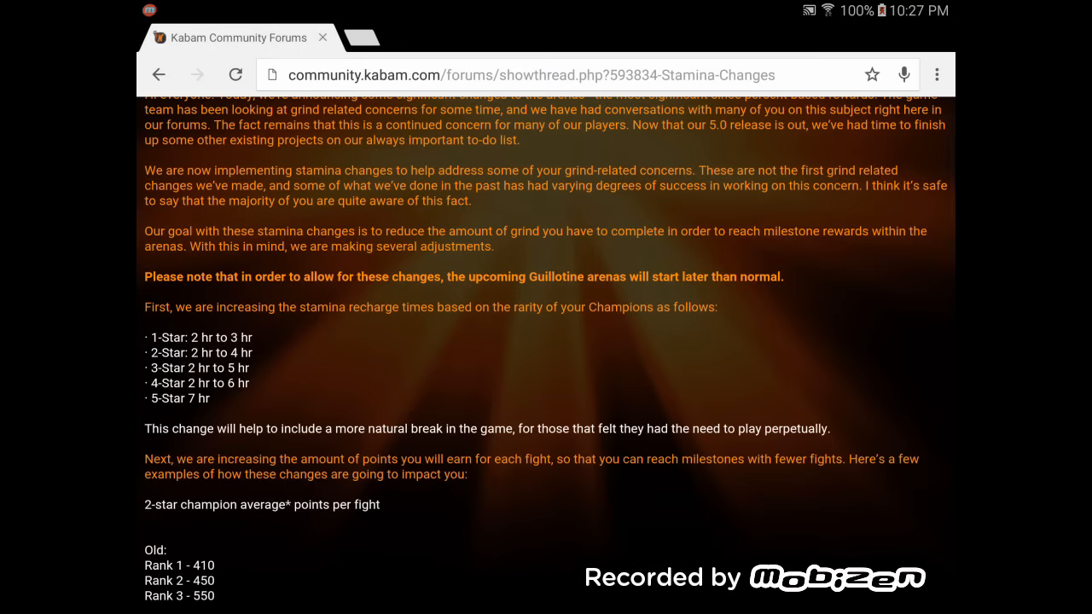
scroll("down", 3)
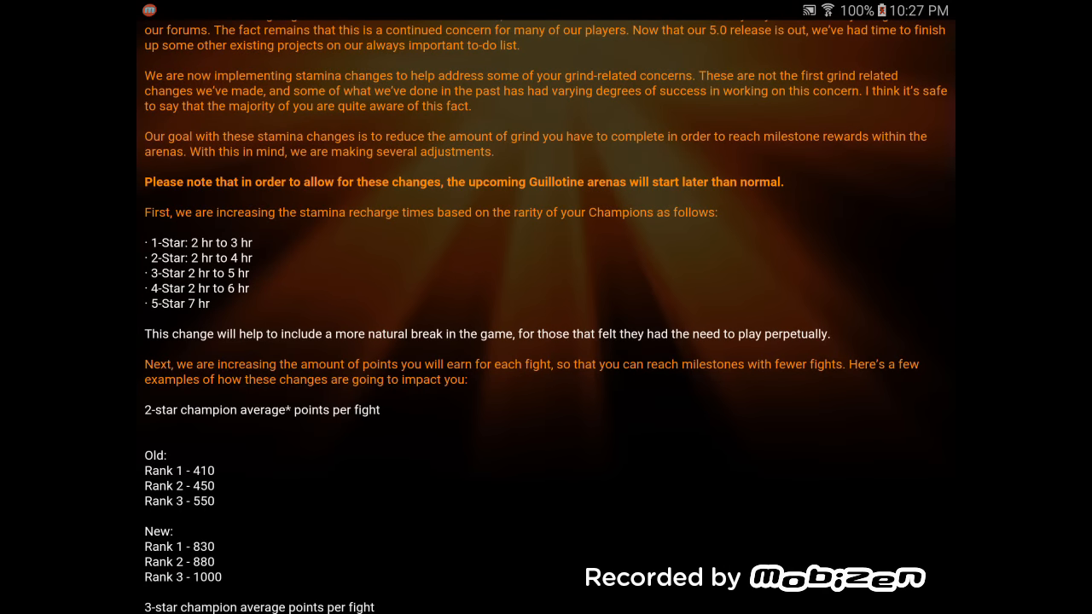
Step: Scroll down to the added note on average points per fight and the 3-star milestone list
scroll("down", 3)
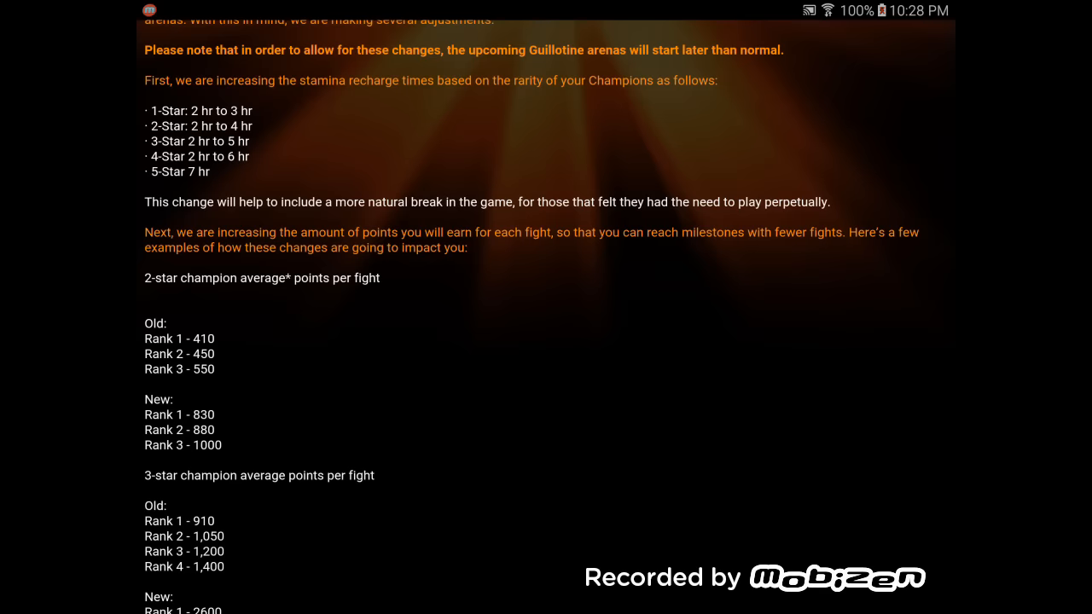
scroll("down", 3)
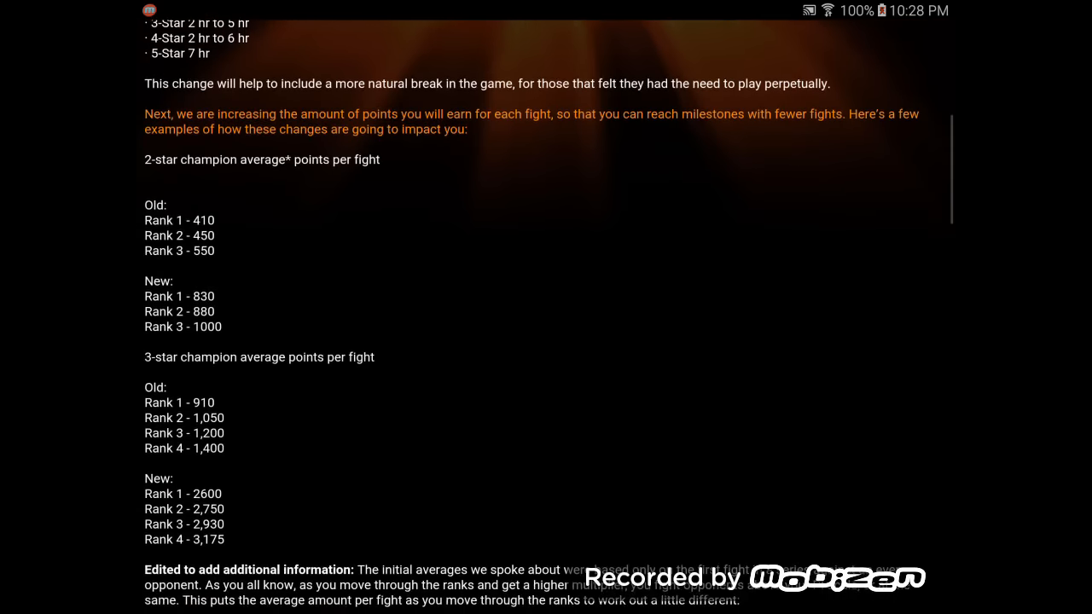
scroll("down", 3)
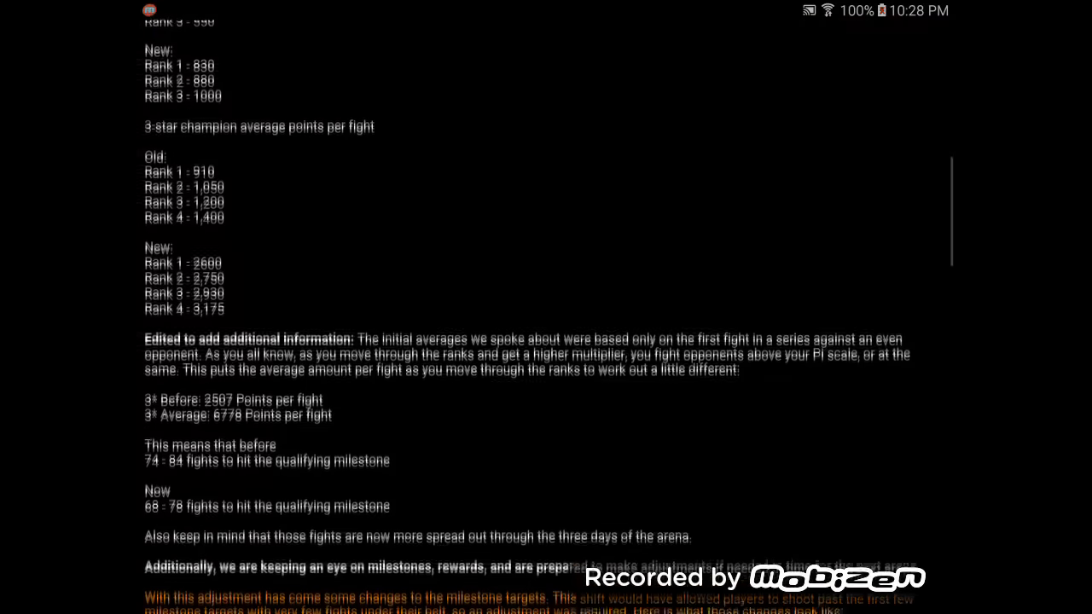
scroll("down", 3)
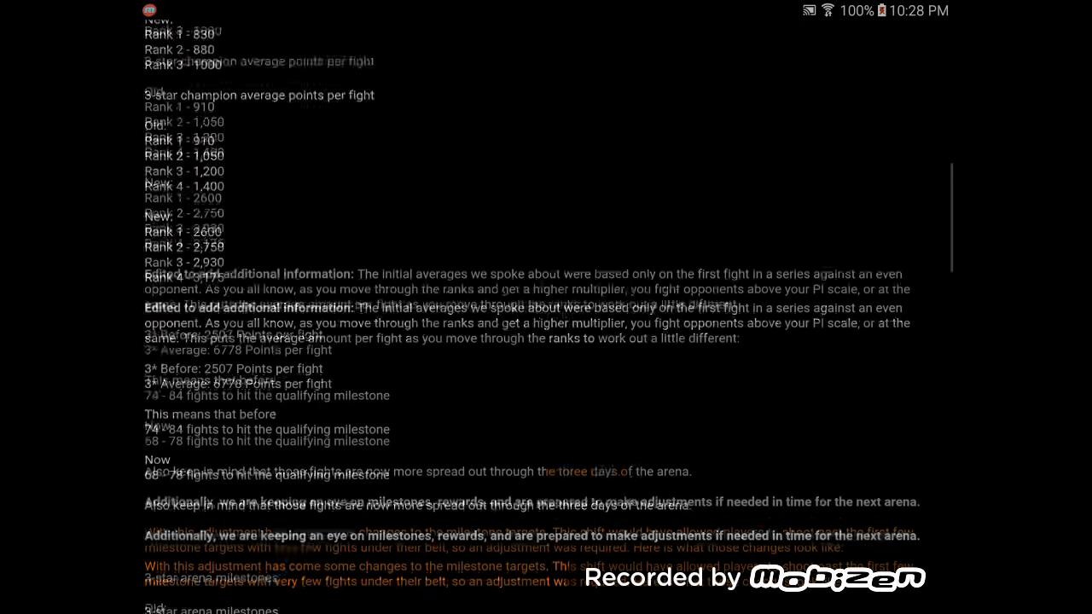
scroll("down", 3)
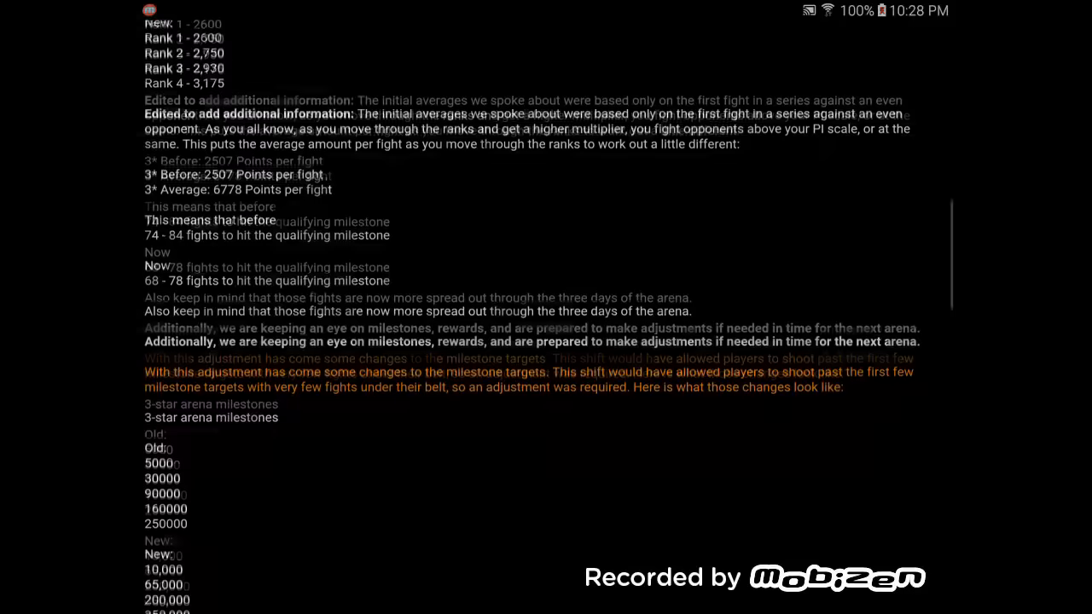
Step: Scroll through the revised 3-star and 4-star arena milestone tables, rereading the targets
scroll("down", 3)
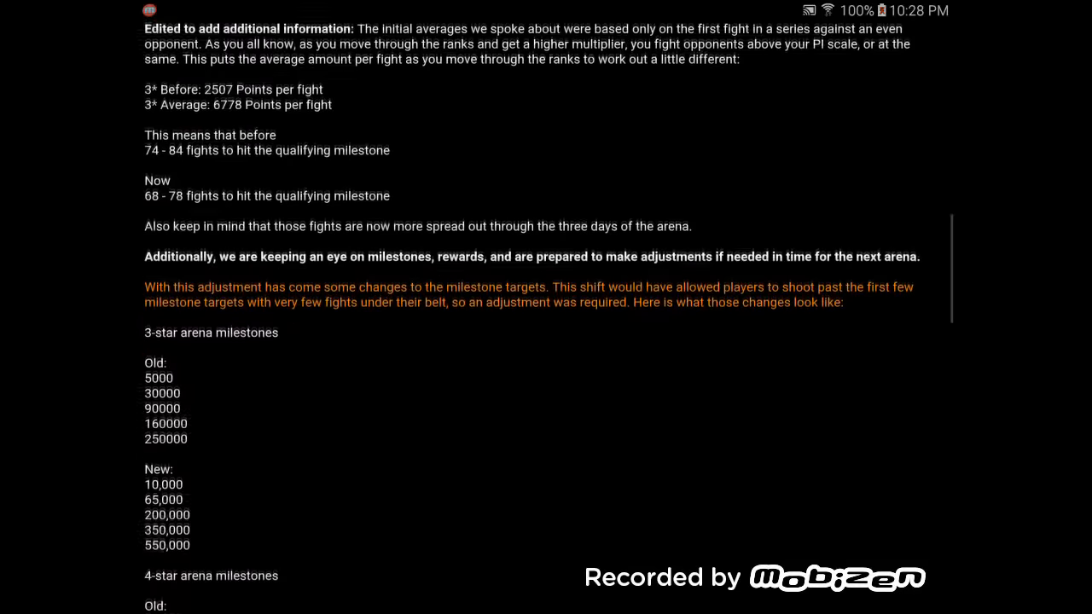
scroll("down", 3)
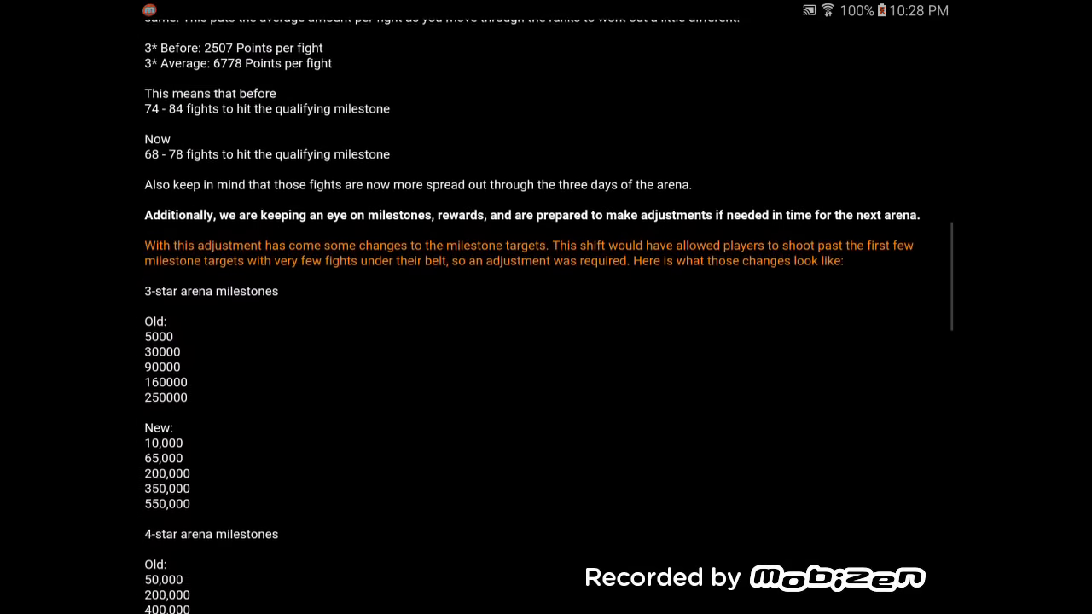
scroll("down", 3)
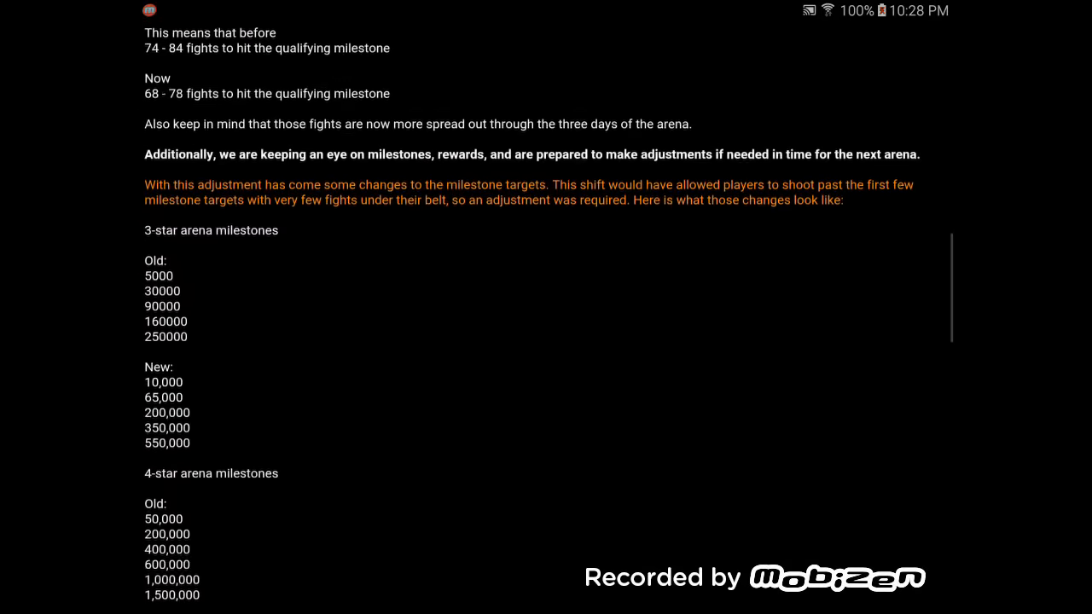
scroll("up", 3)
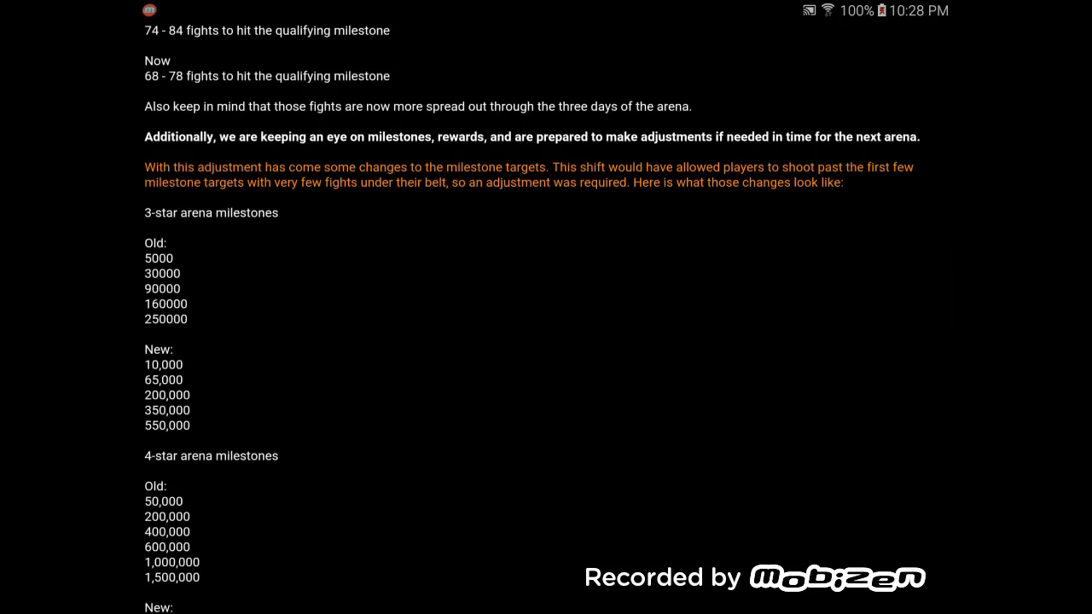
scroll("down", 3)
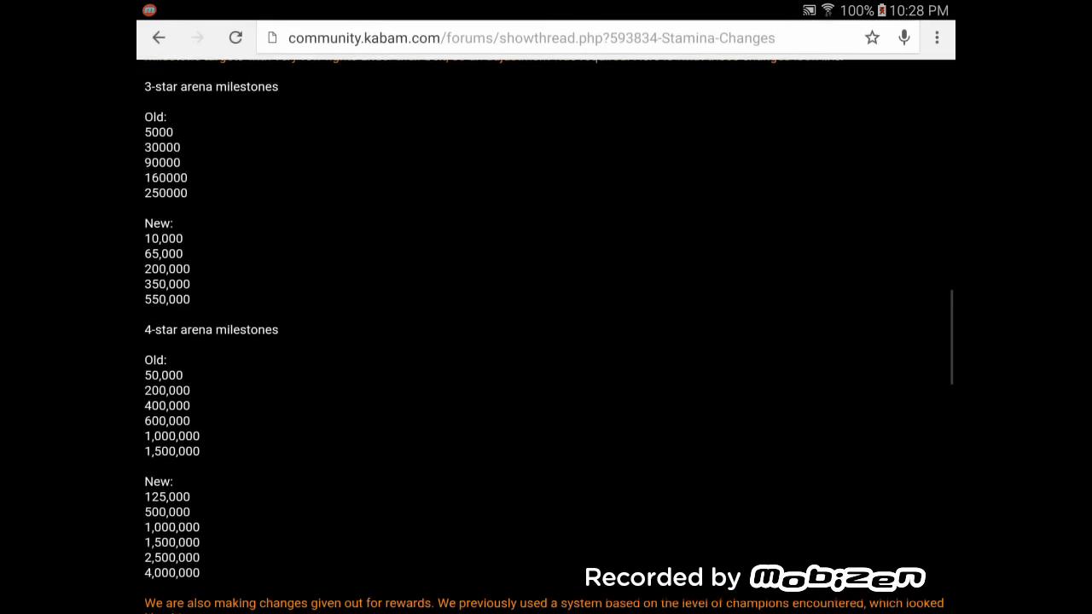
scroll("up", 3)
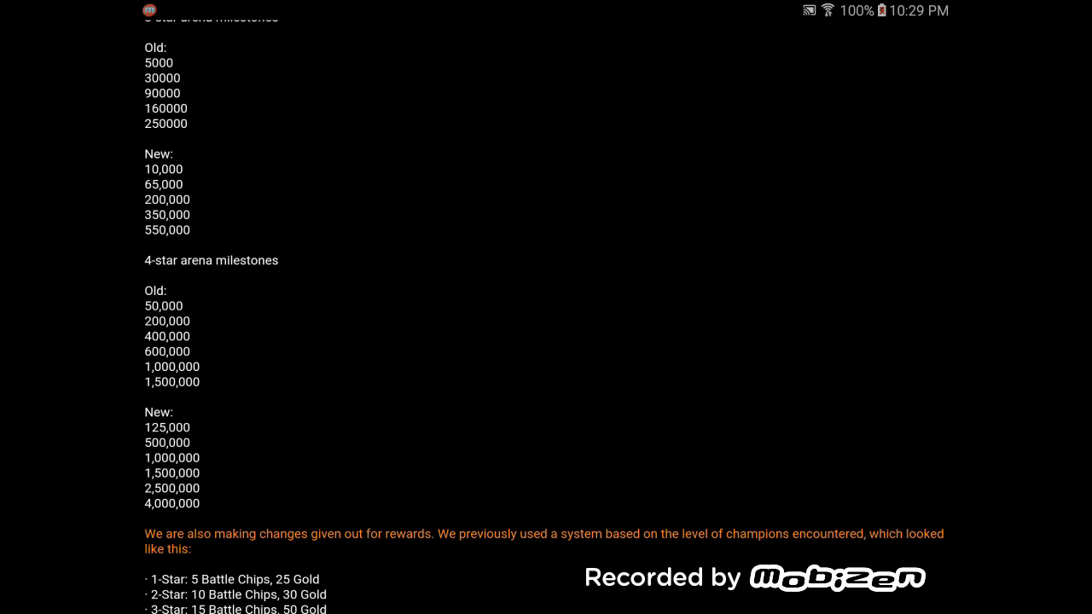
Step: Scroll on past the new rewards payout and concerns FAQ down to Stamina Refill Costs
scroll("down", 3)
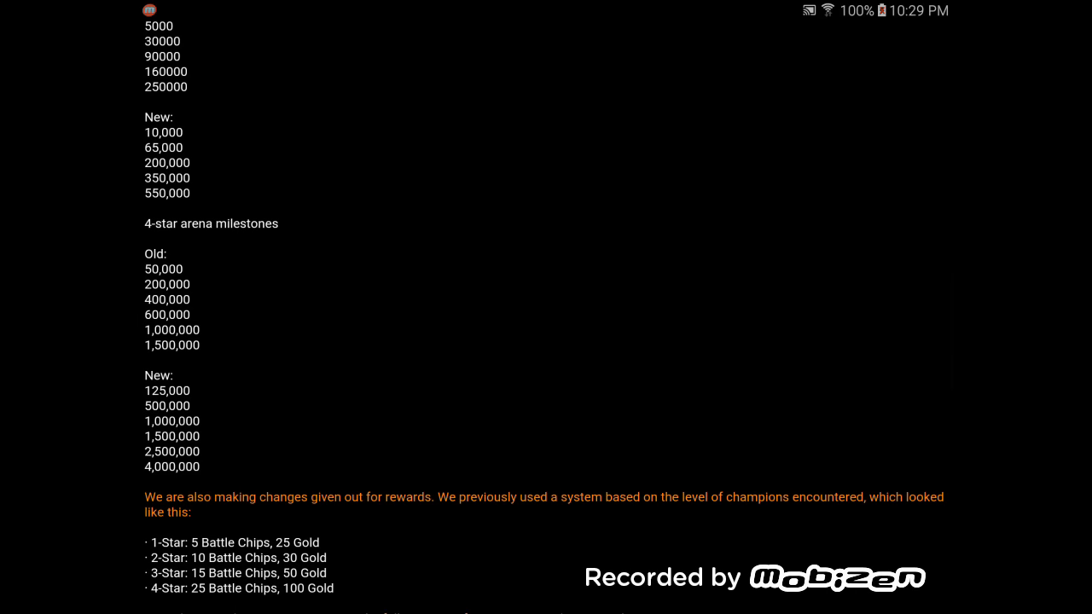
scroll("down", 3)
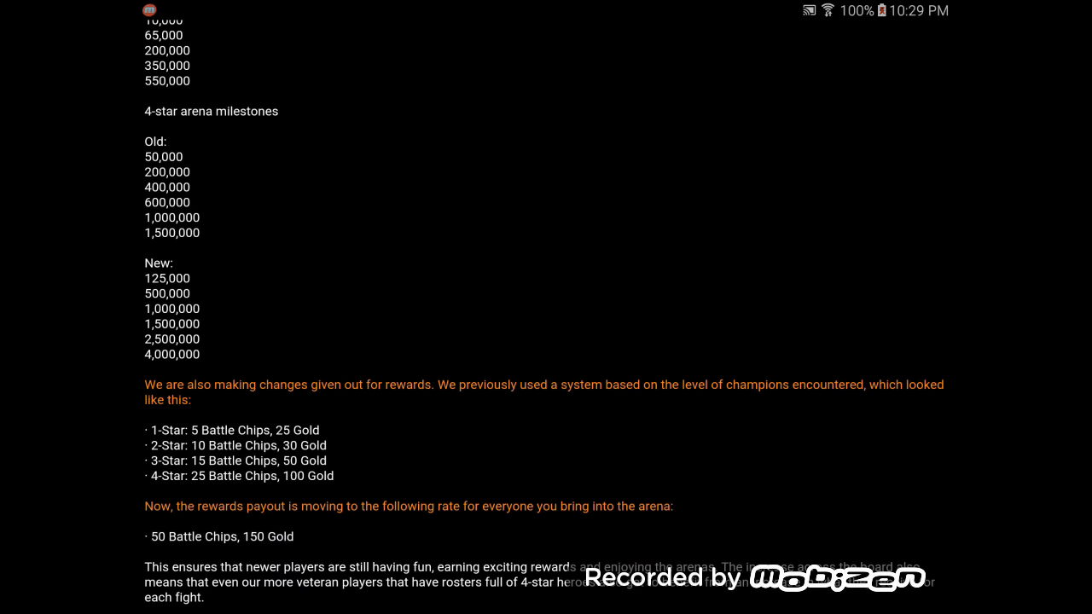
scroll("down", 3)
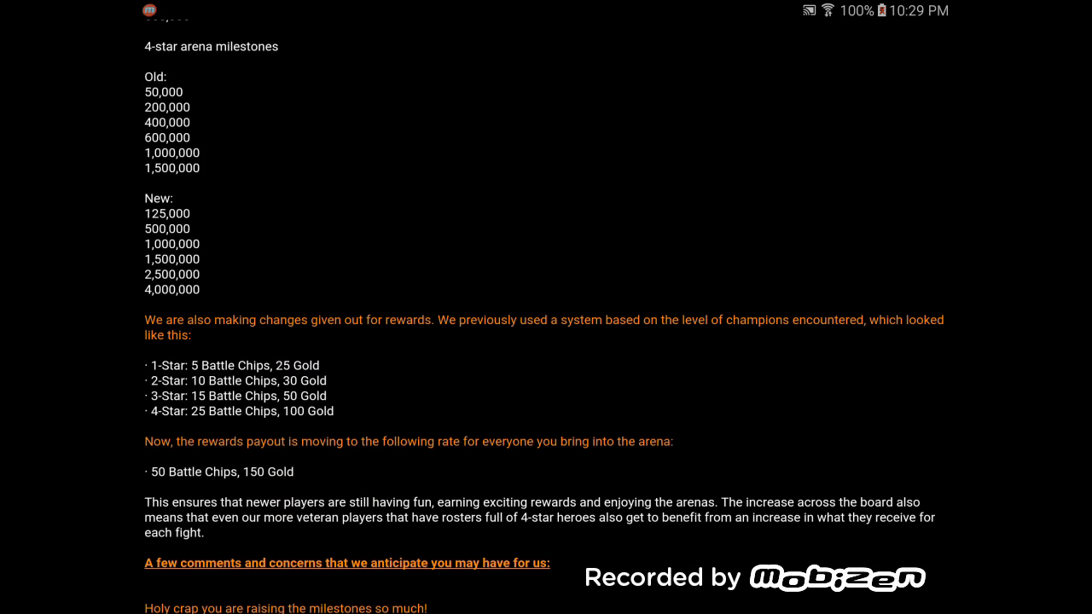
scroll("down", 3)
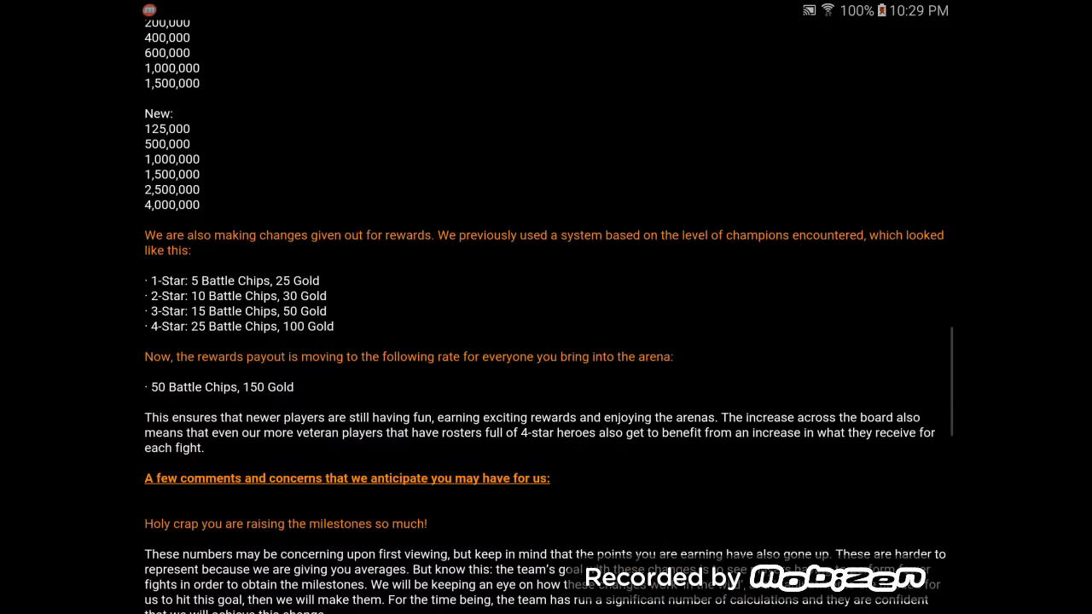
scroll("down", 3)
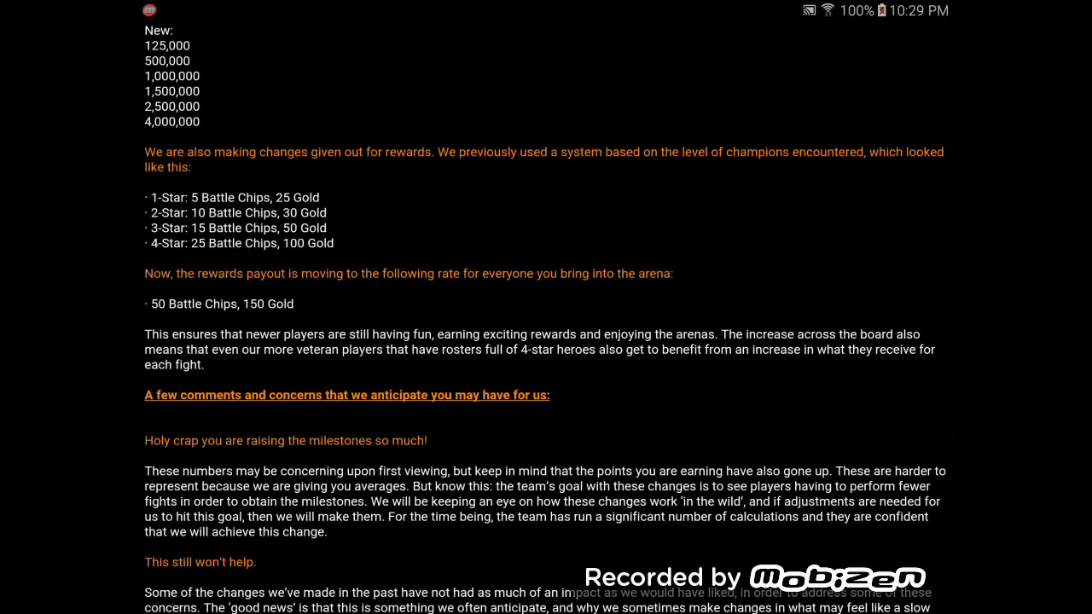
scroll("down", 3)
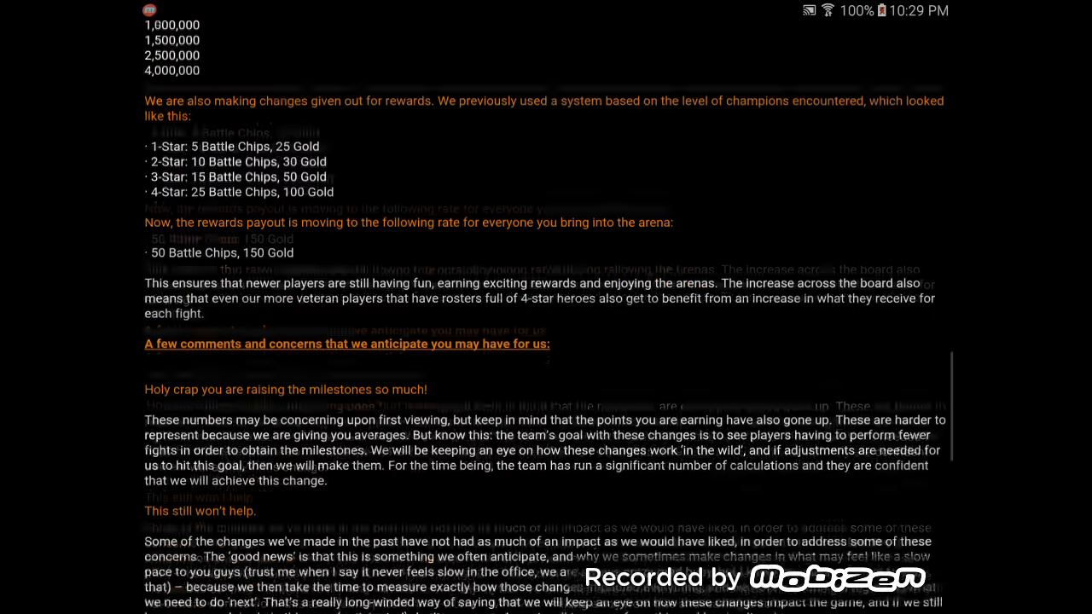
scroll("down", 3)
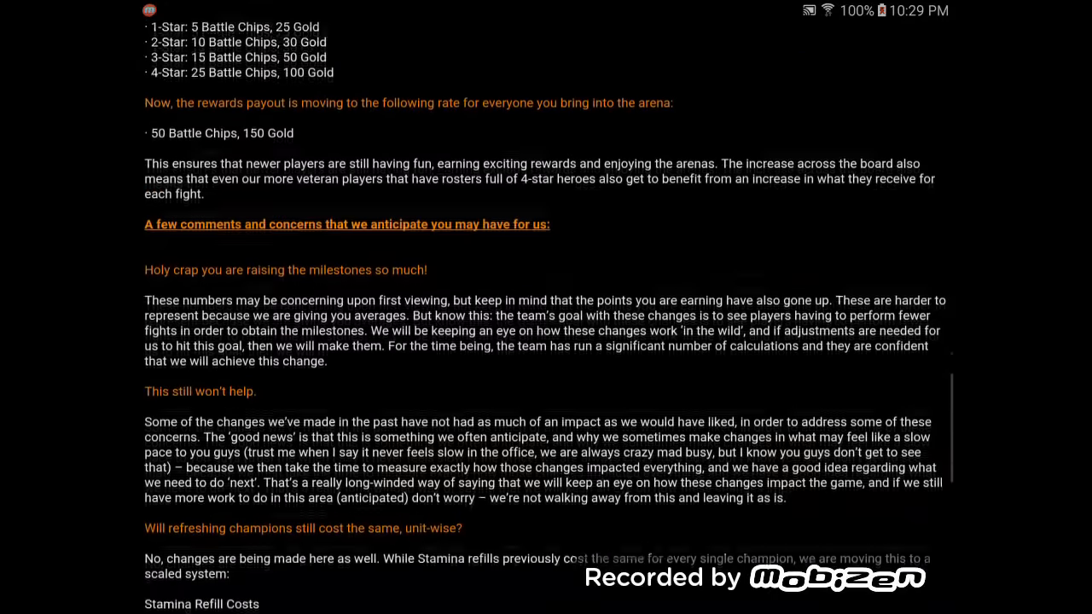
scroll("down", 3)
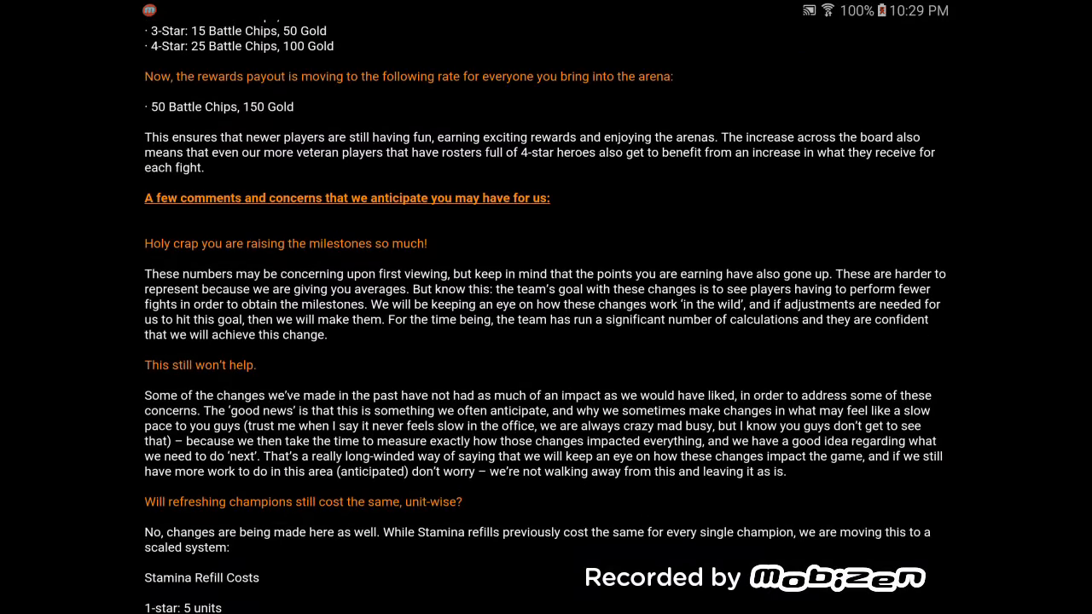
scroll("down", 3)
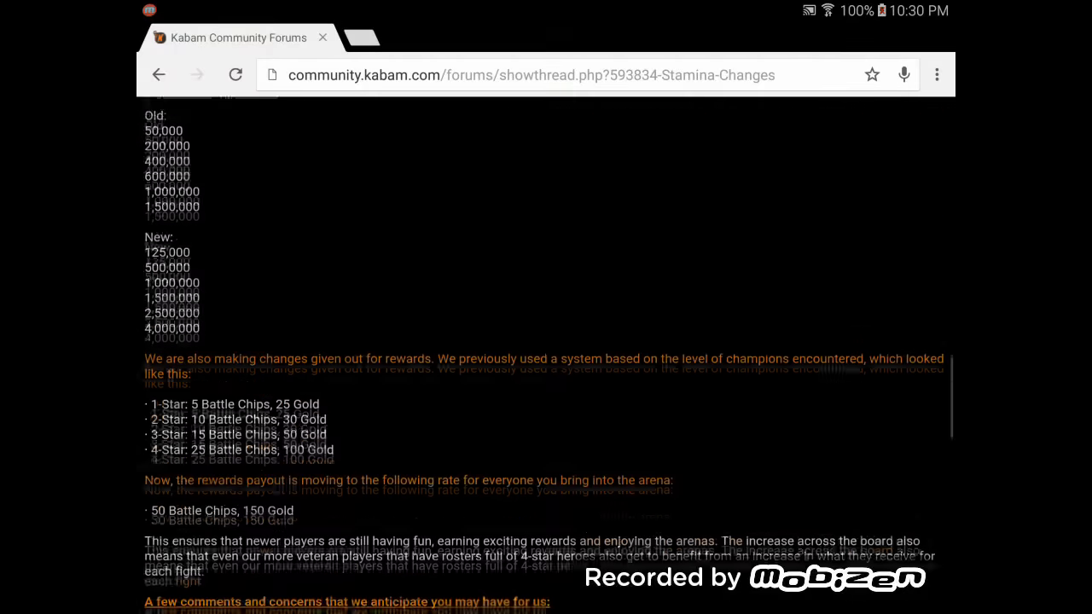
Step: Scroll back up to the opening note with recharge times above the points-per-fight tables
scroll("down", 3)
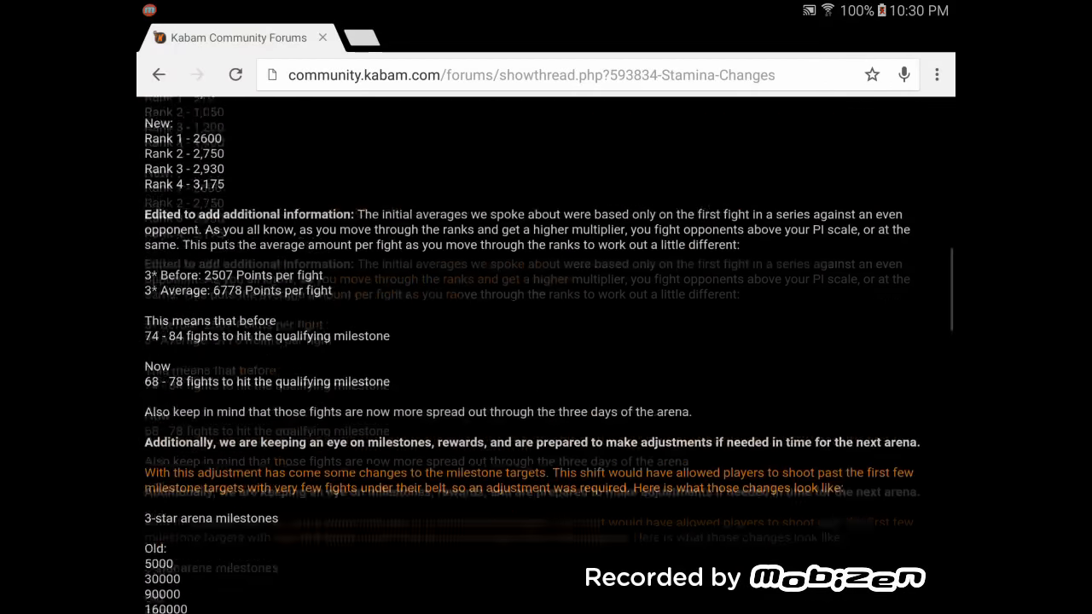
scroll("up", 3)
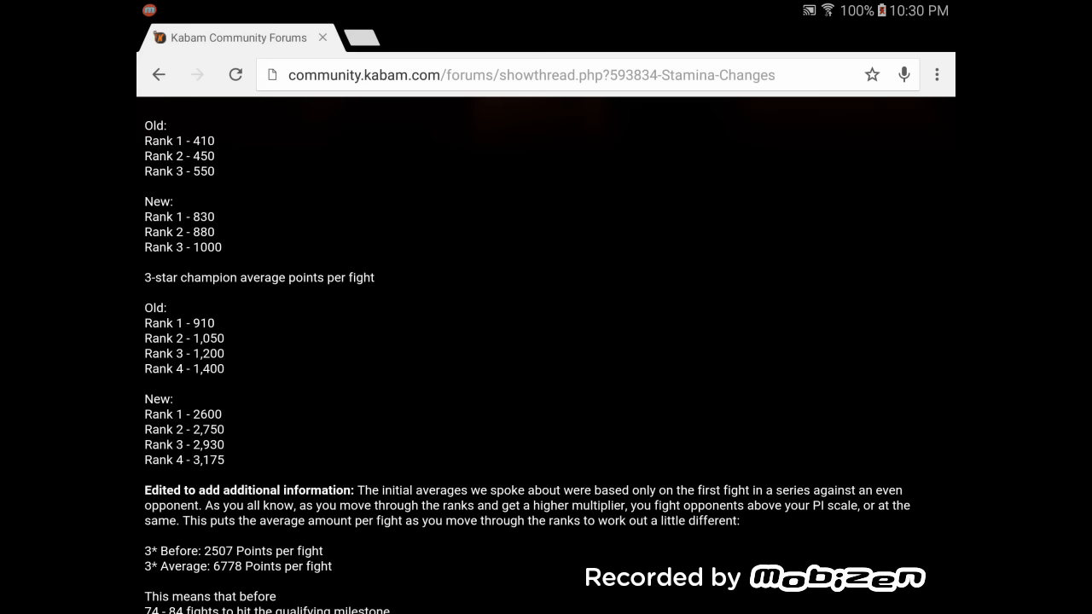
scroll("up", 3)
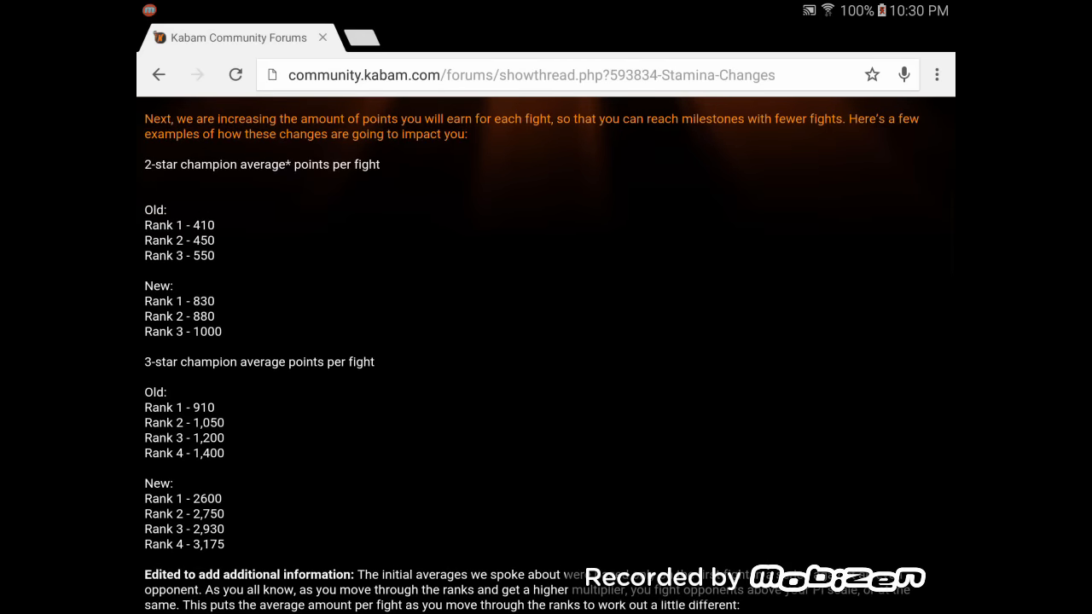
scroll("up", 3)
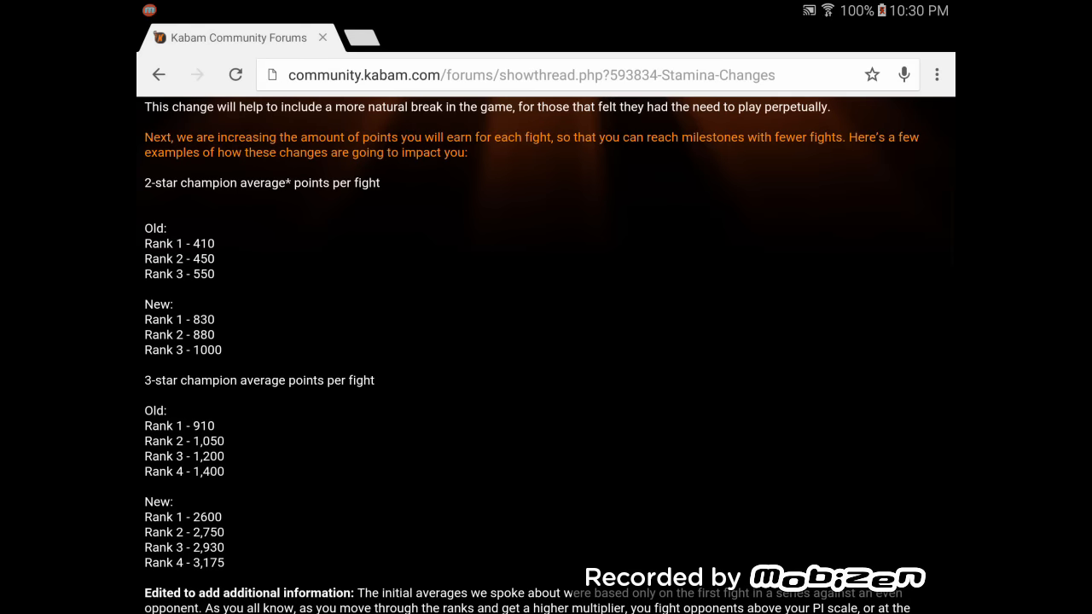
double_click(157, 290)
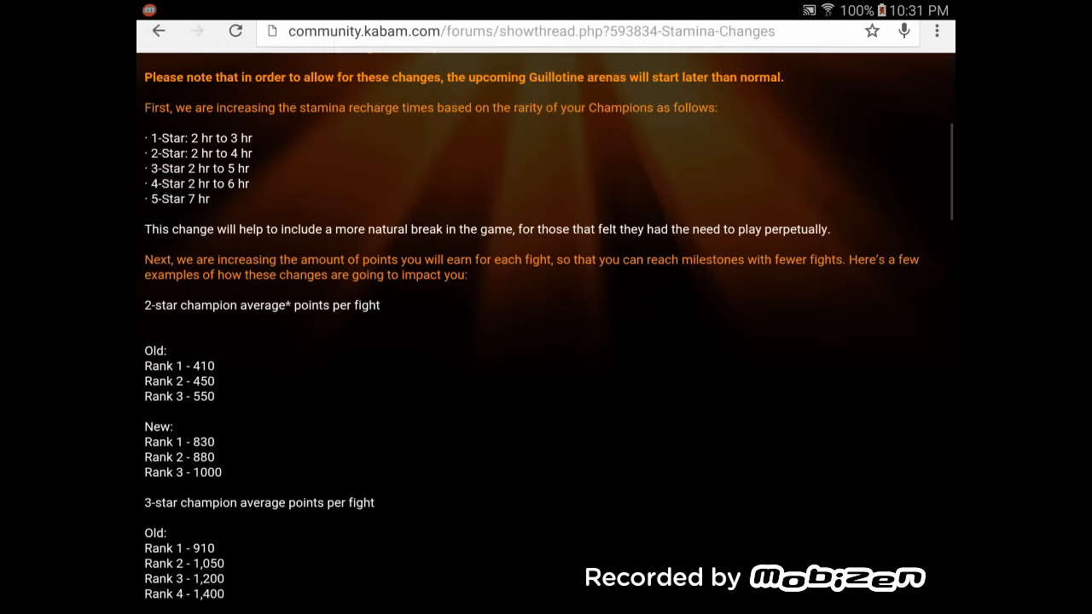
Step: Scroll down again to the 4-star arena milestones and new rewards payout rates
scroll("up", 3)
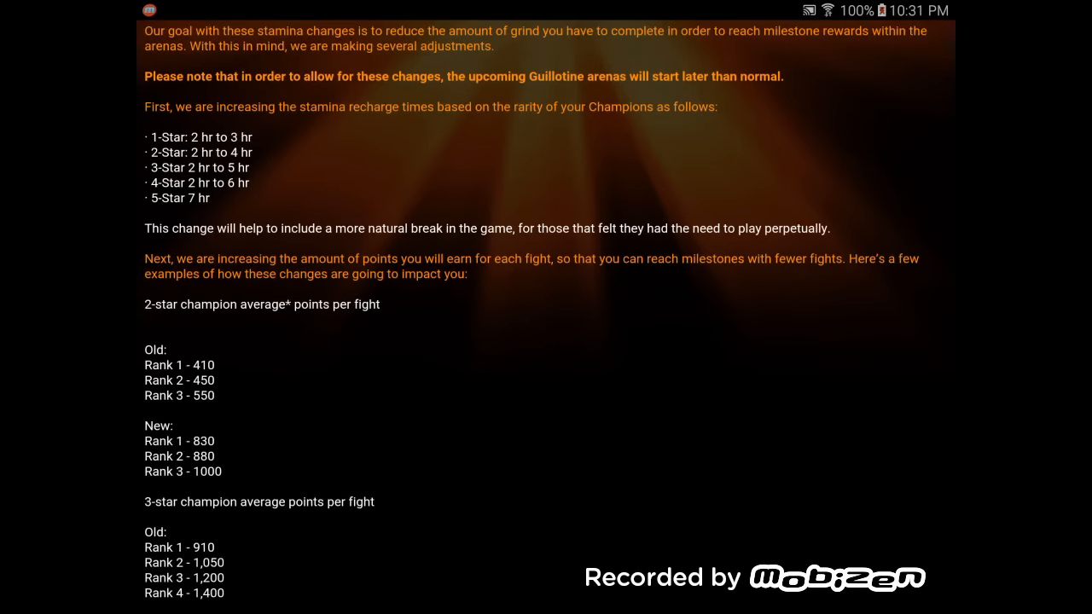
scroll("up", 3)
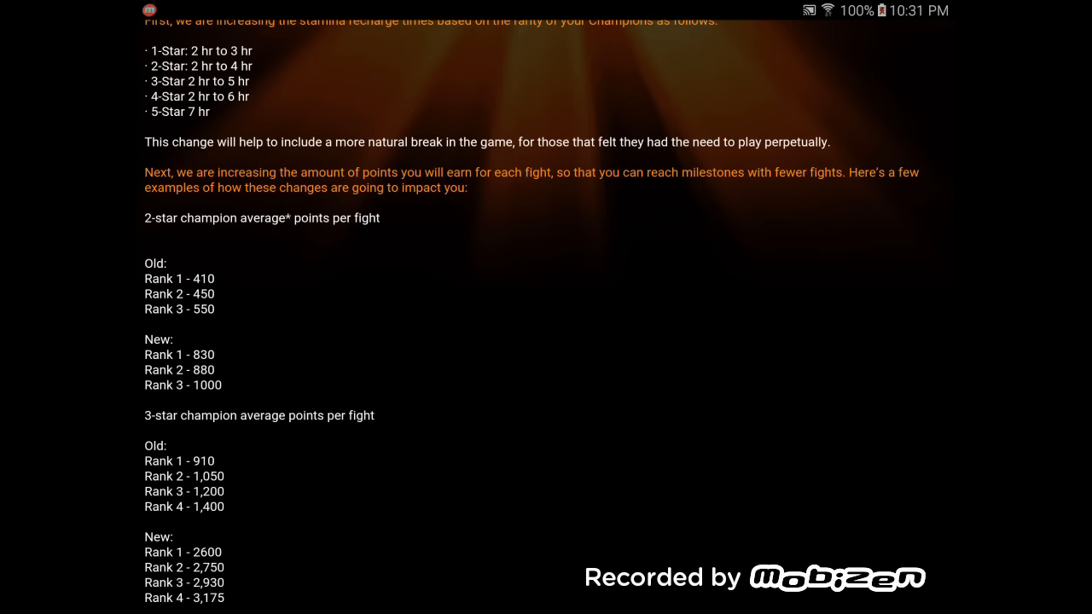
scroll("down", 3)
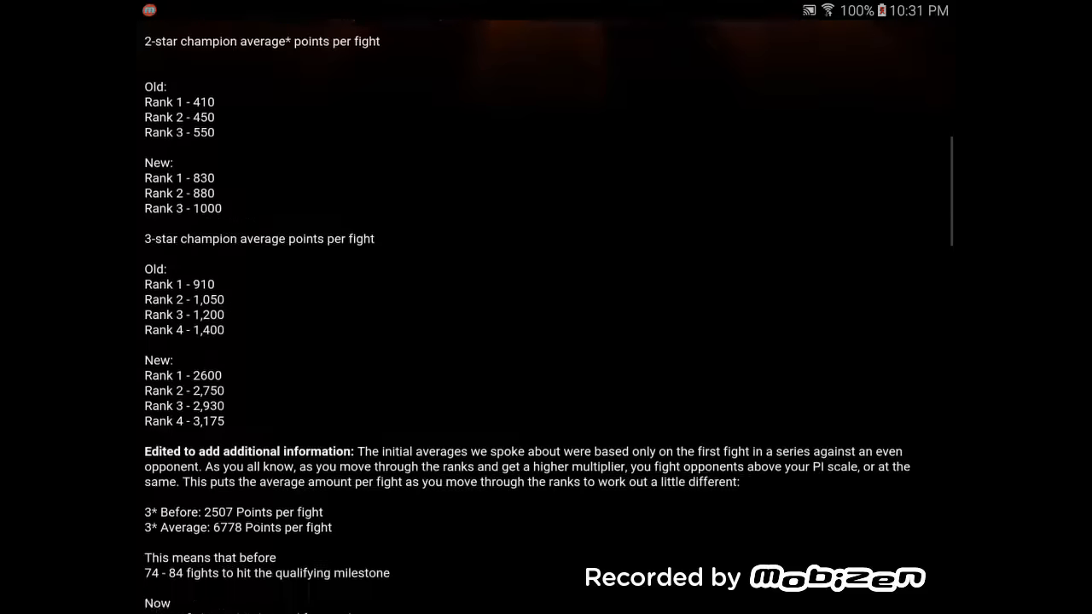
scroll("down", 3)
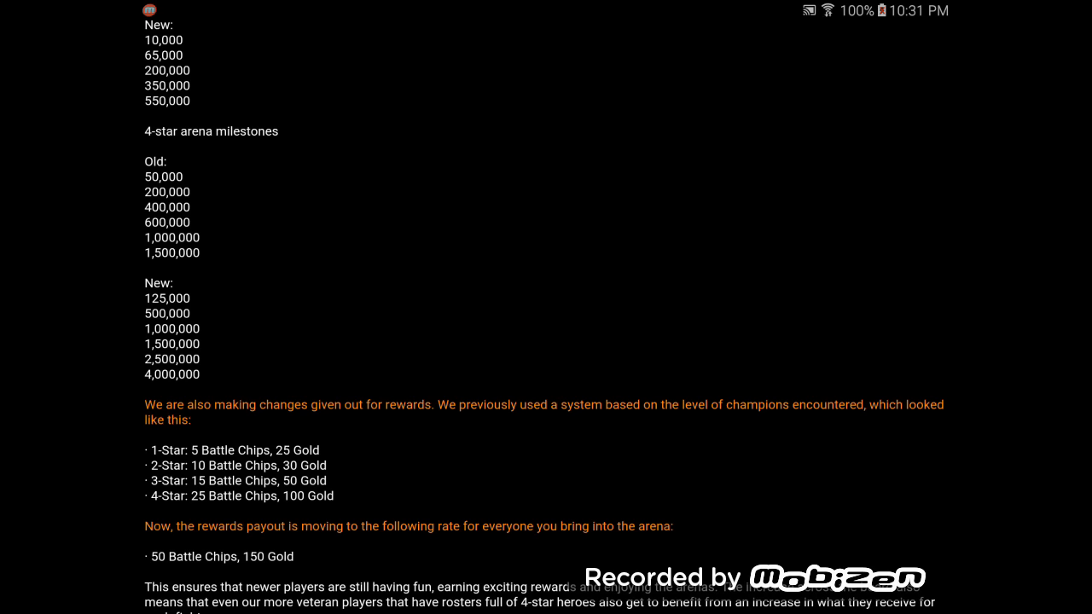
Step: Scroll down the concerns FAQ to the Stamina Refill Costs answer with per-star unit costs
scroll("down", 3)
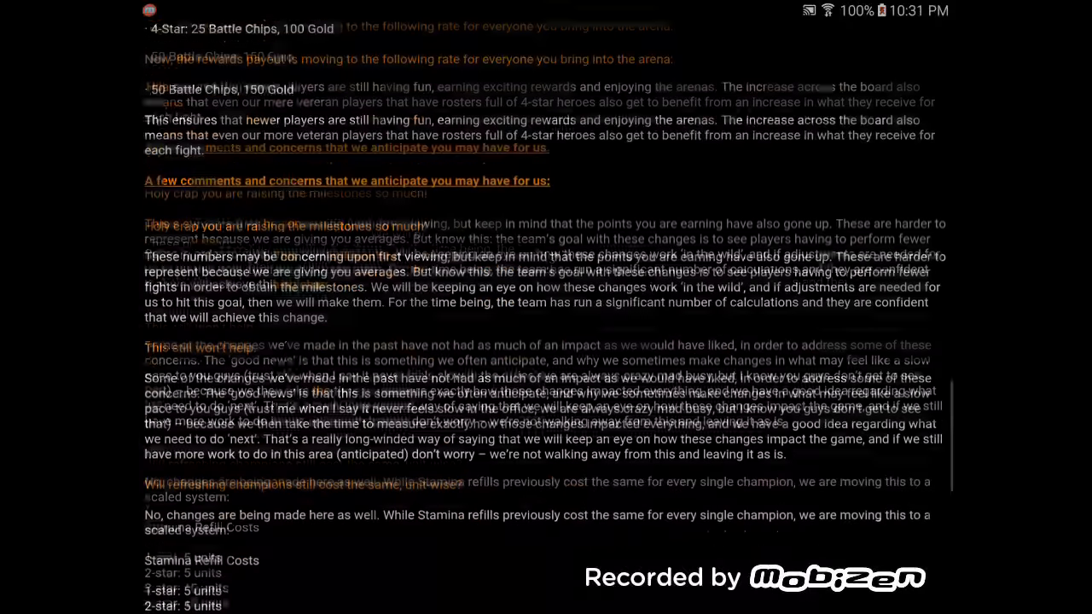
scroll("down", 3)
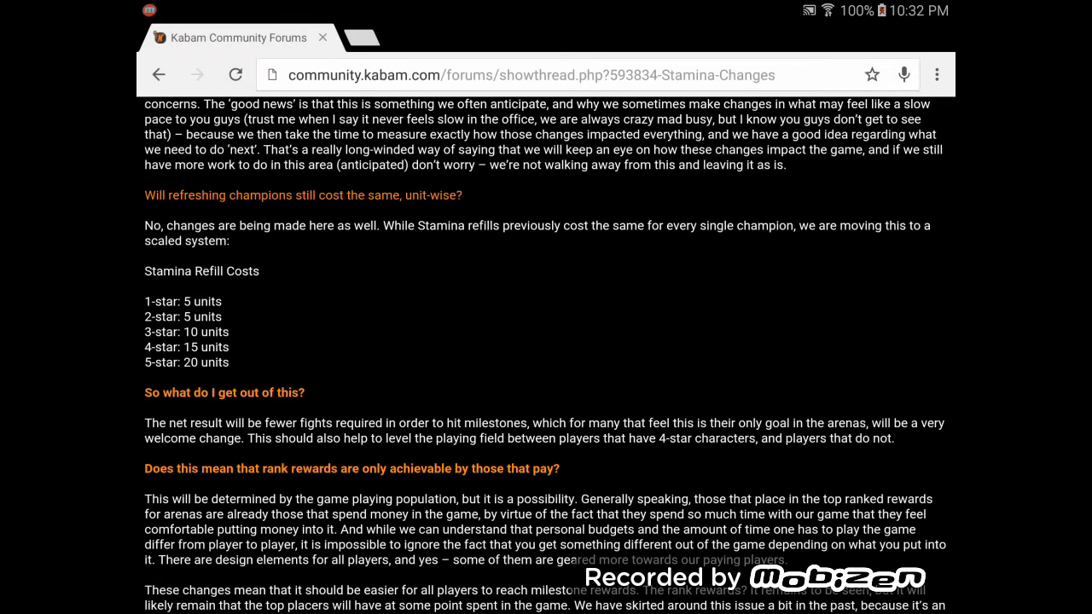
Step: Scroll to the end of the post showing the rank rewards answer and closed-thread bar
scroll("up", 3)
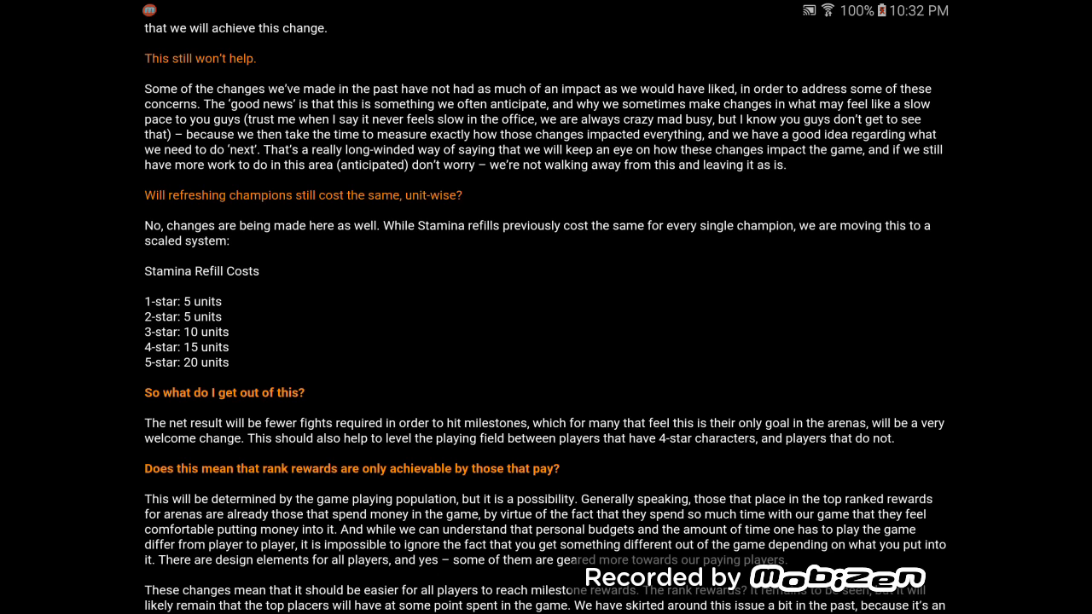
scroll("down", 3)
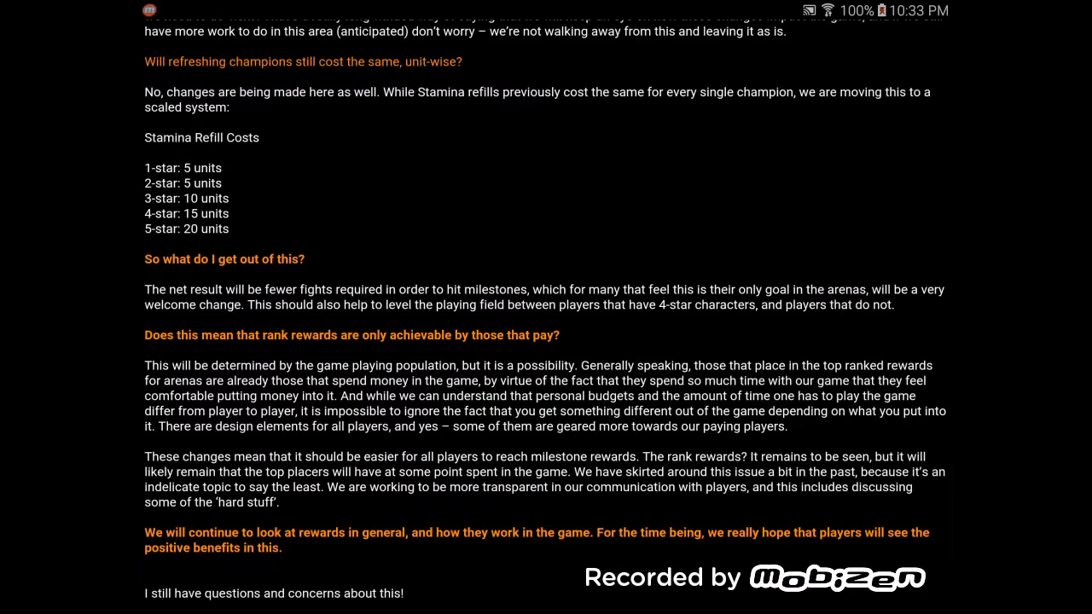
scroll("down", 3)
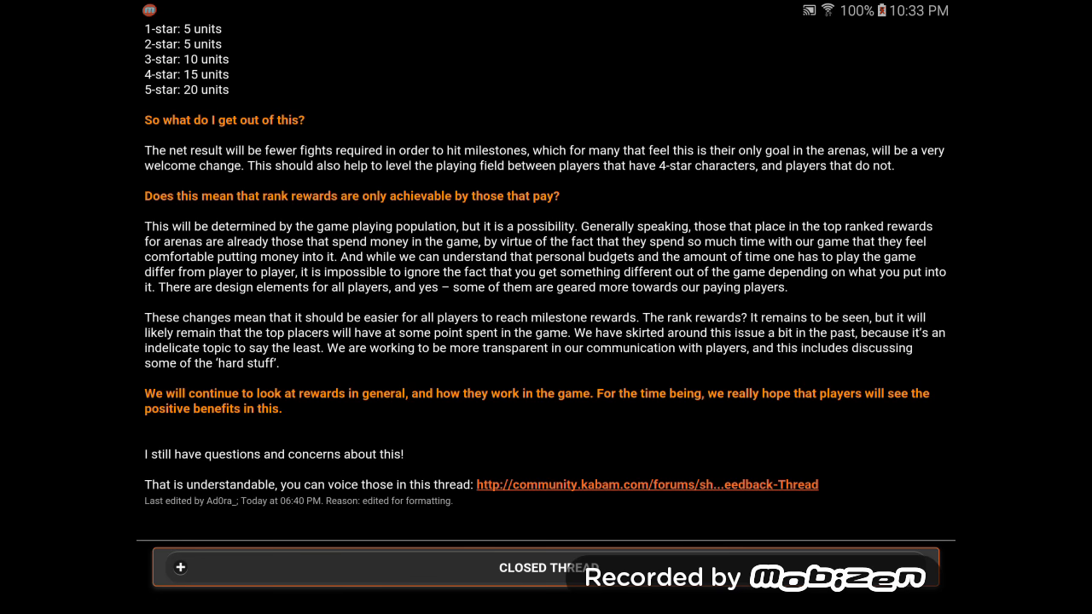
Step: Scroll back up from the post's end to the Stamina Refill Costs list
scroll("down", 3)
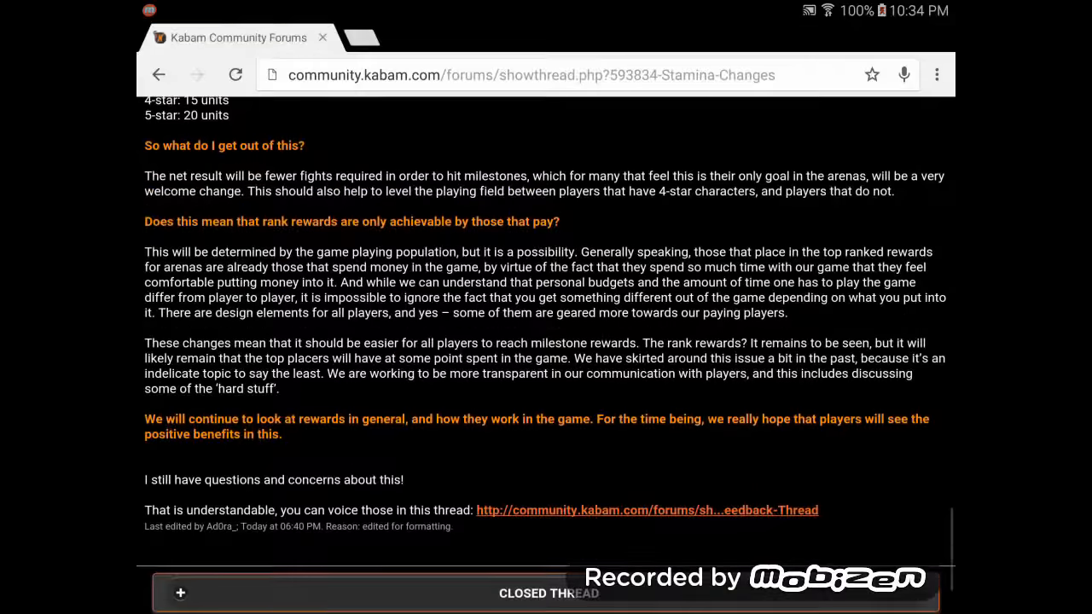
scroll("up", 3)
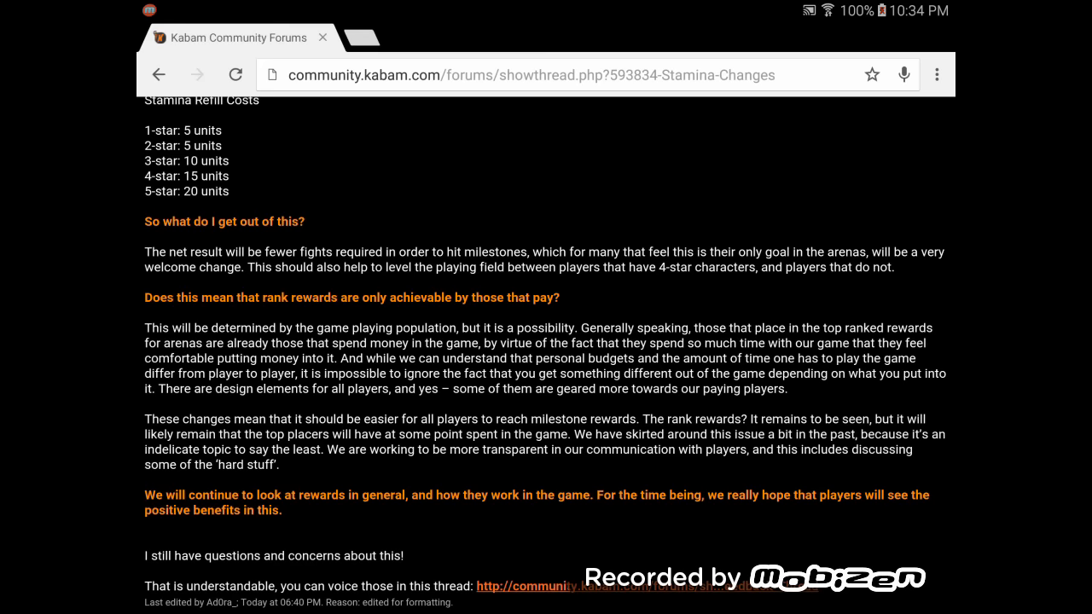
scroll("up", 3)
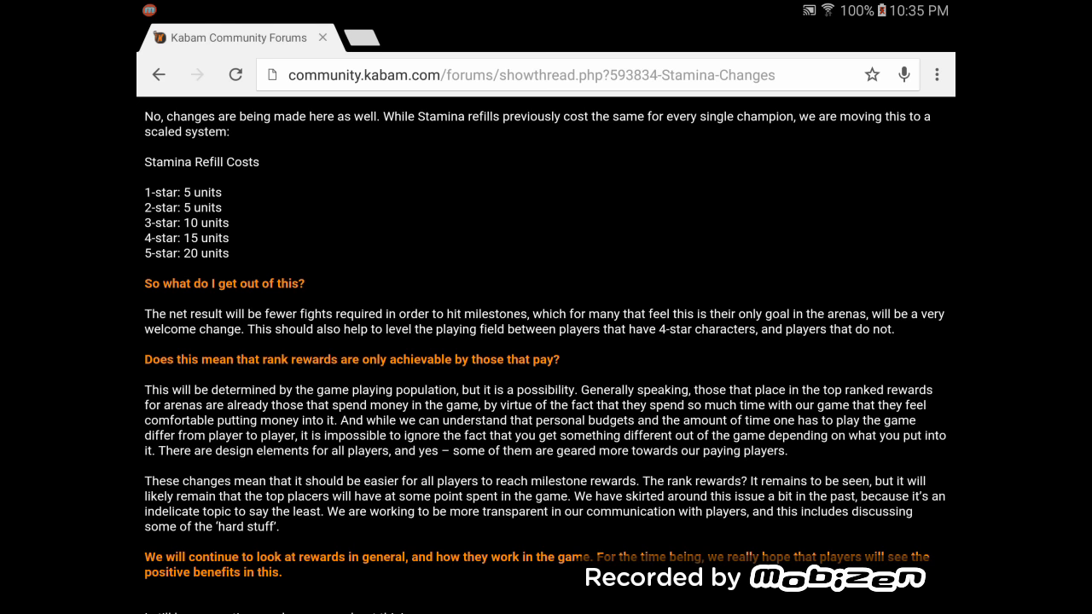
Step: Scroll further up to the new rewards payout and the 'comments and concerns' heading
scroll("up", 3)
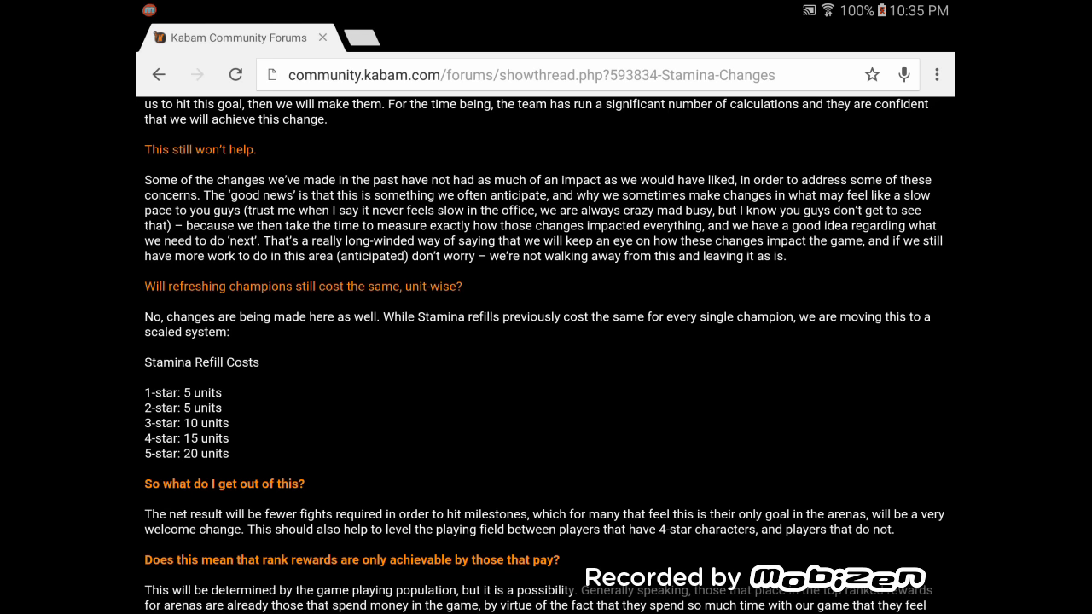
scroll("up", 3)
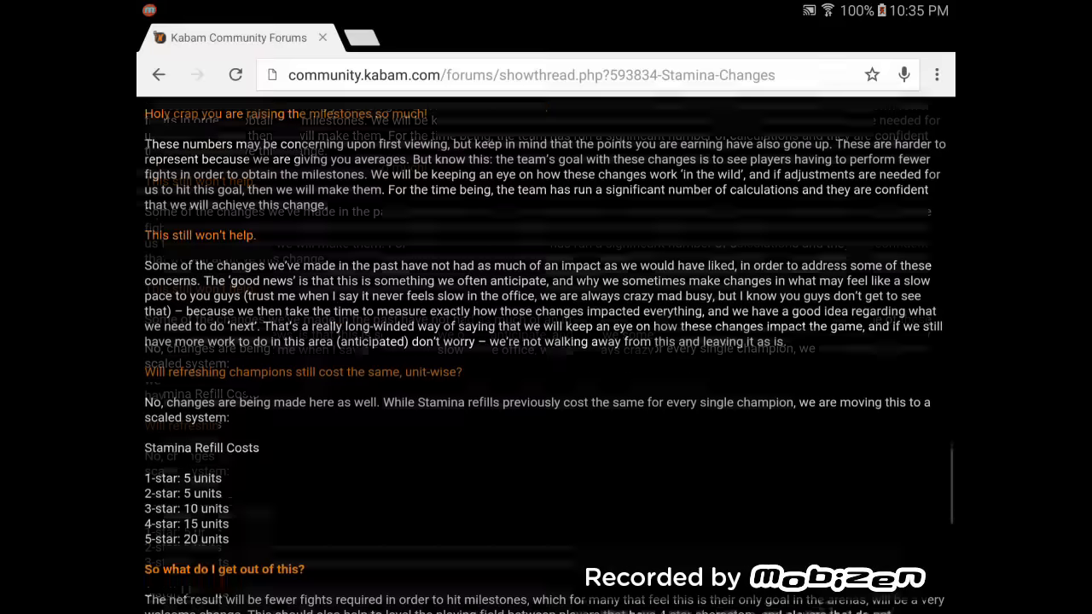
scroll("up", 3)
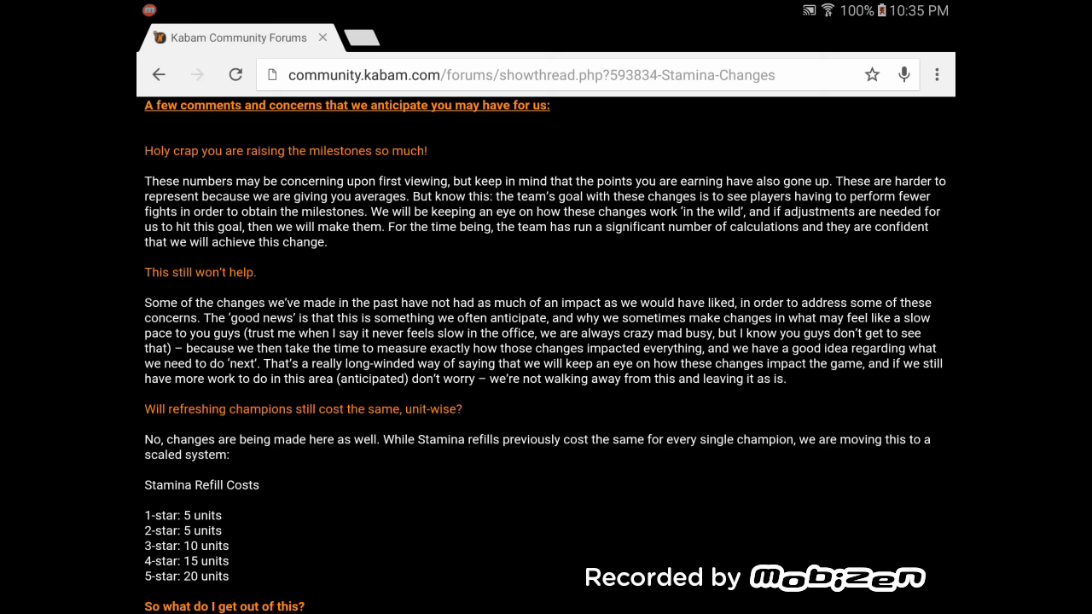
scroll("up", 3)
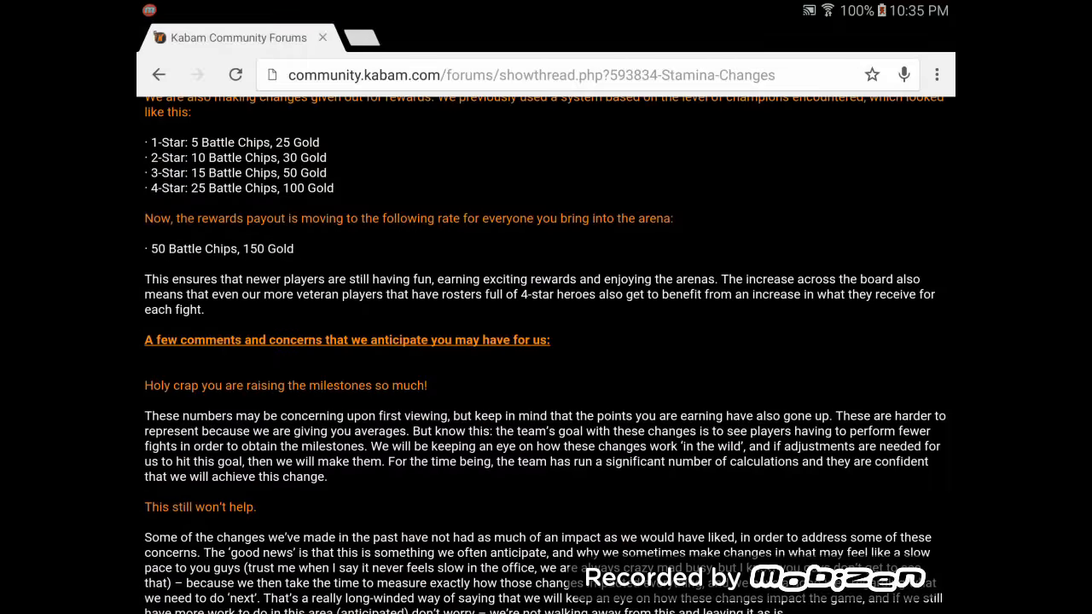